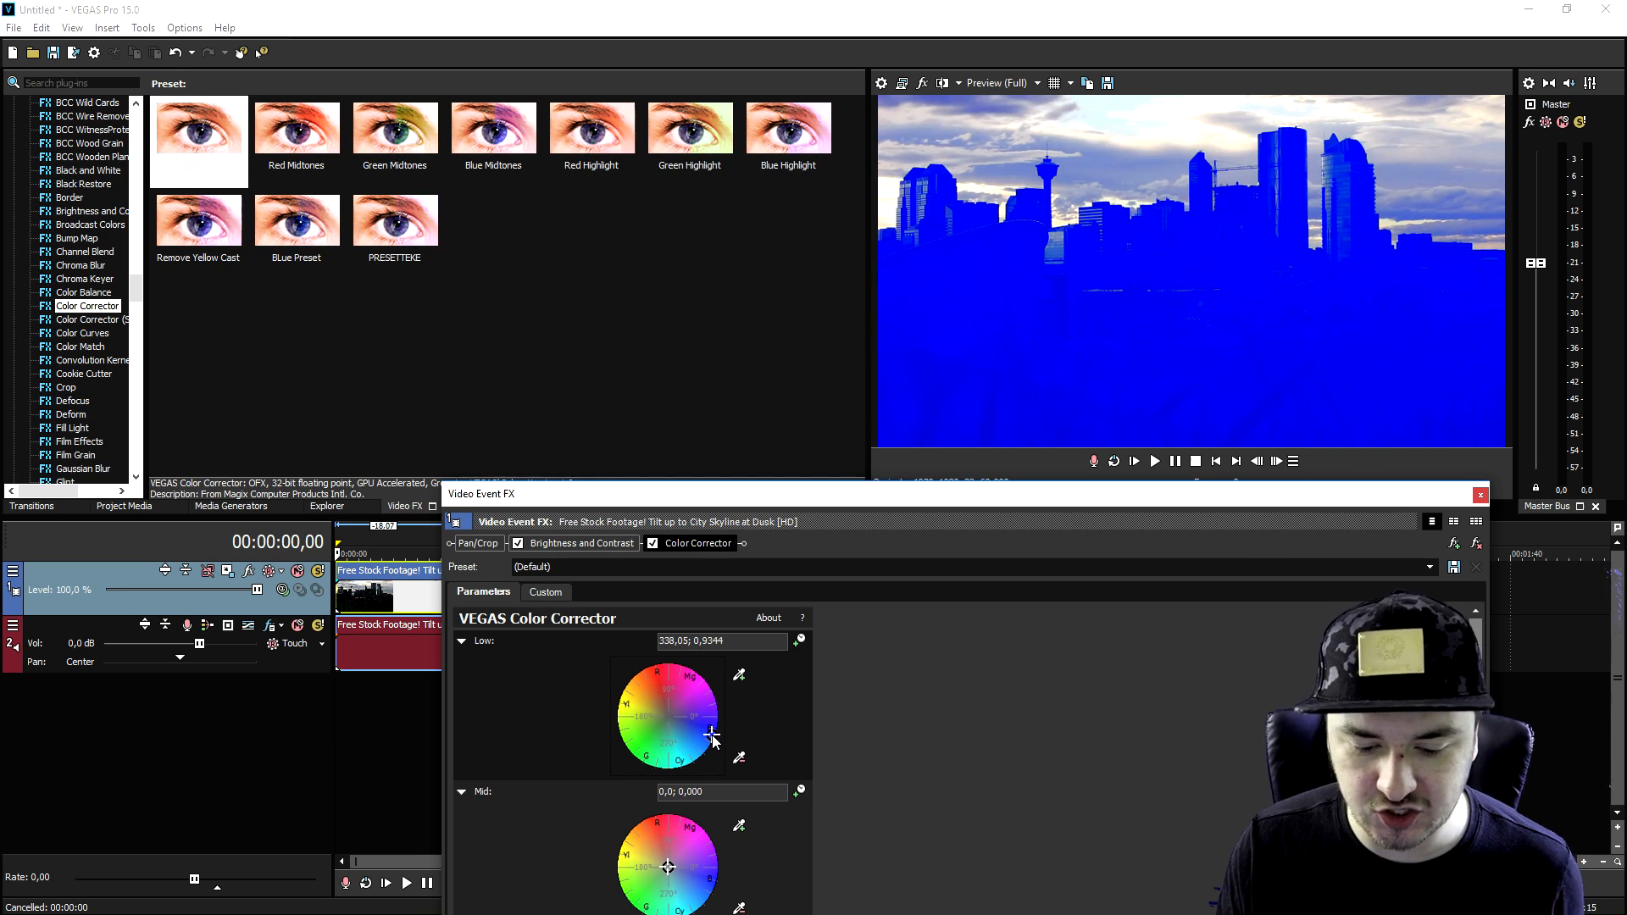
Step: Pull the Color Corrector Low wheel back from heavy blue to a faint shadow tint
left_click_drag(710, 739, 680, 721)
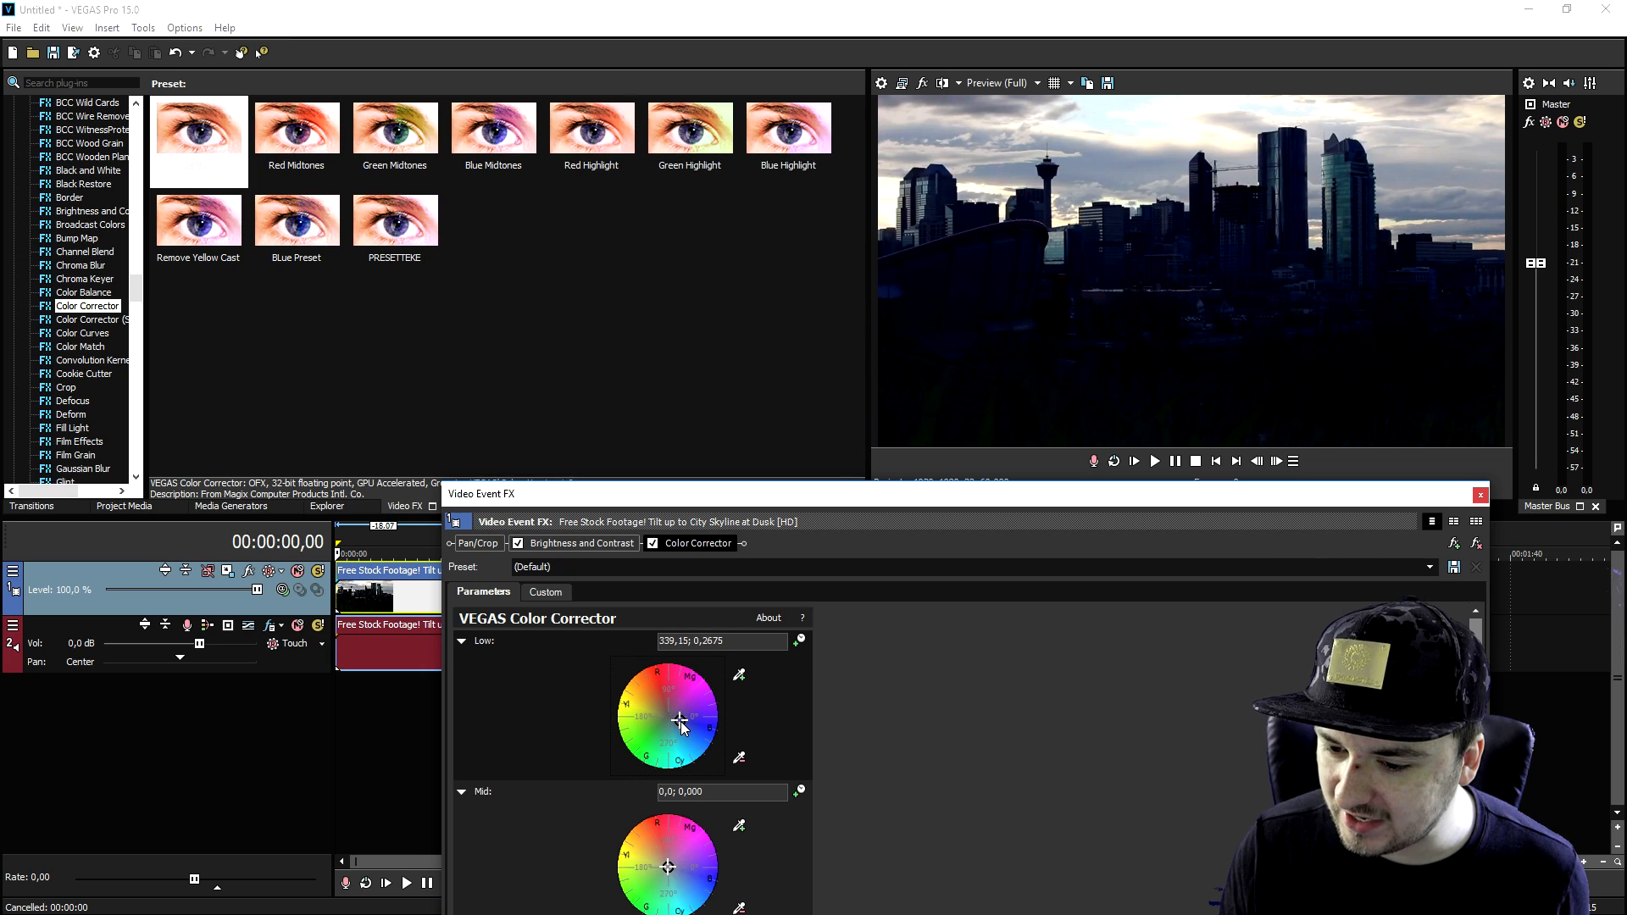
left_click_drag(683, 722, 675, 719)
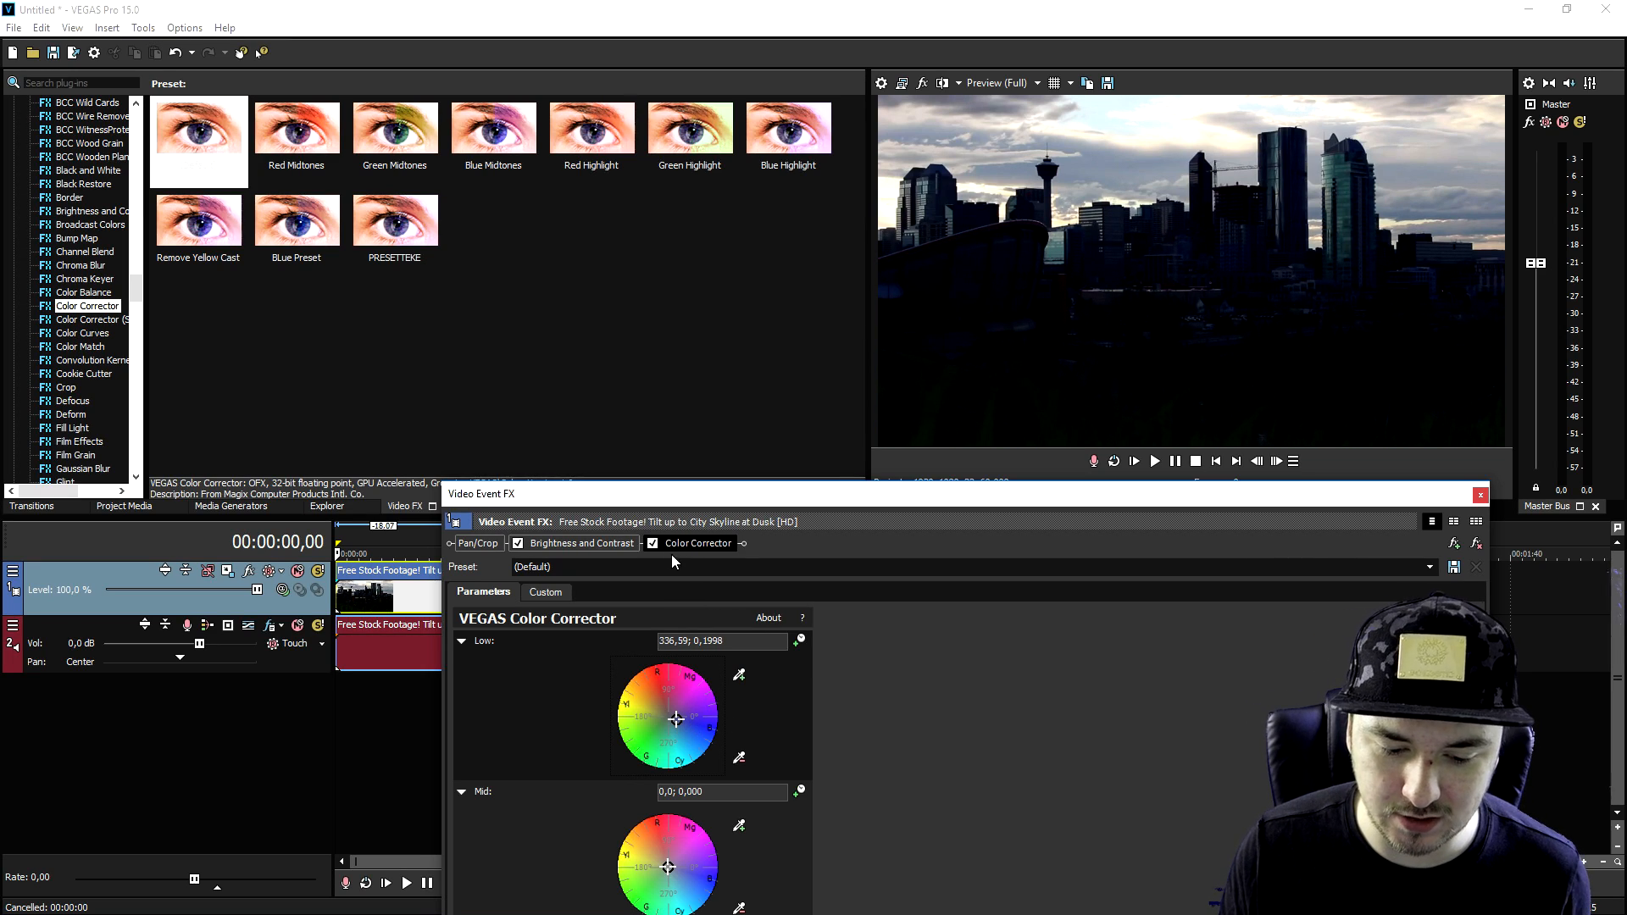
left_click(652, 544)
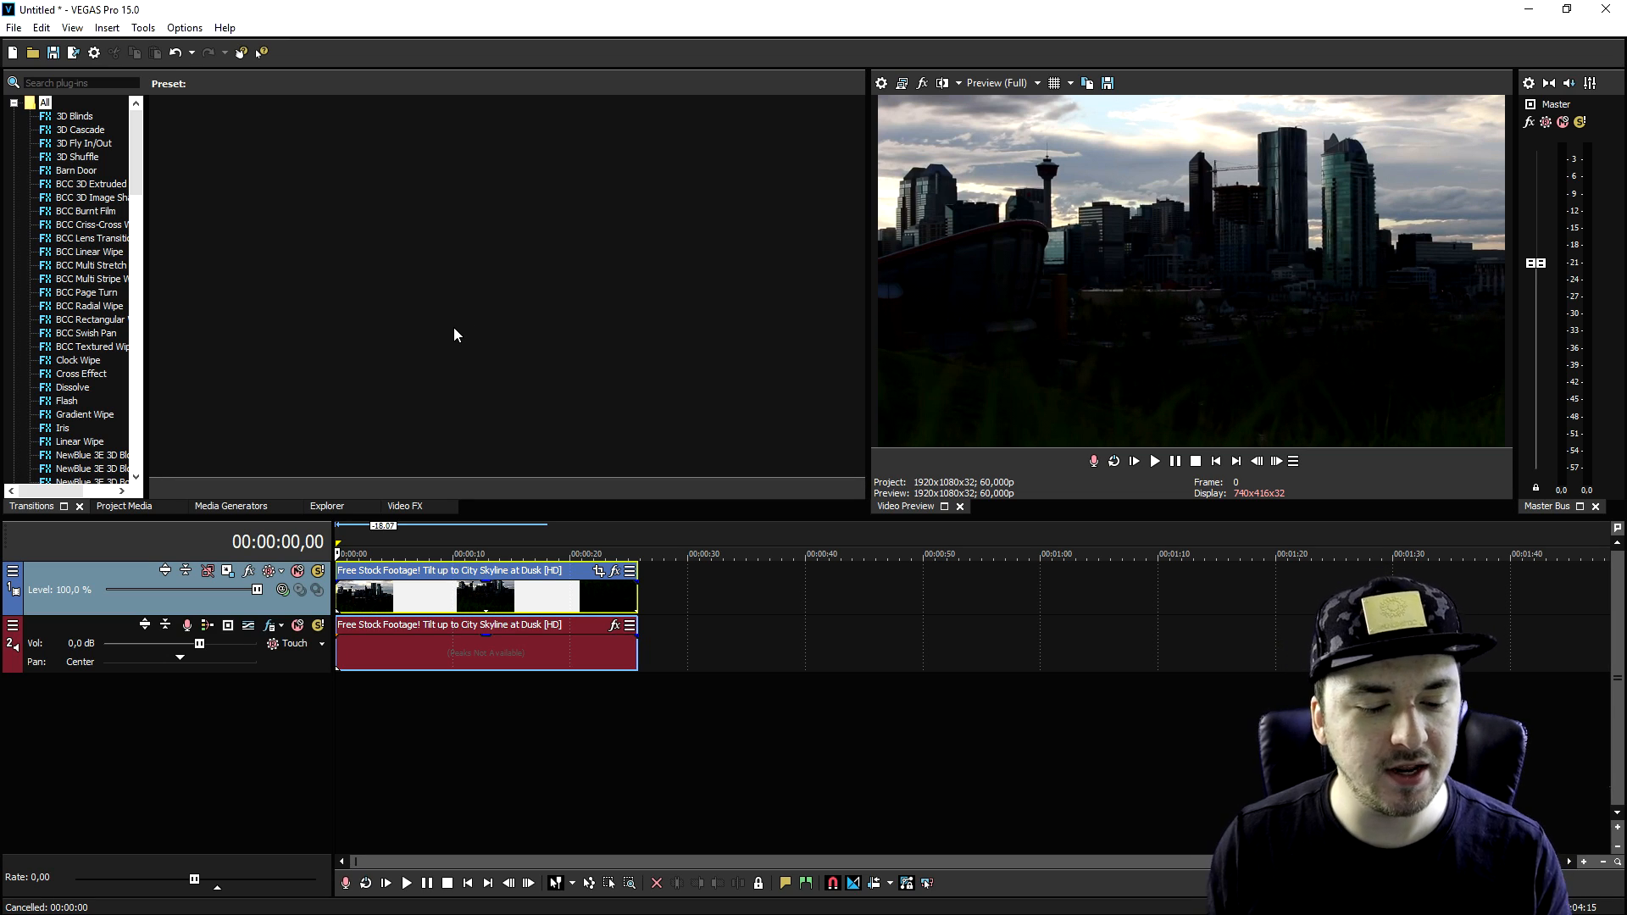
mouse_move(466, 329)
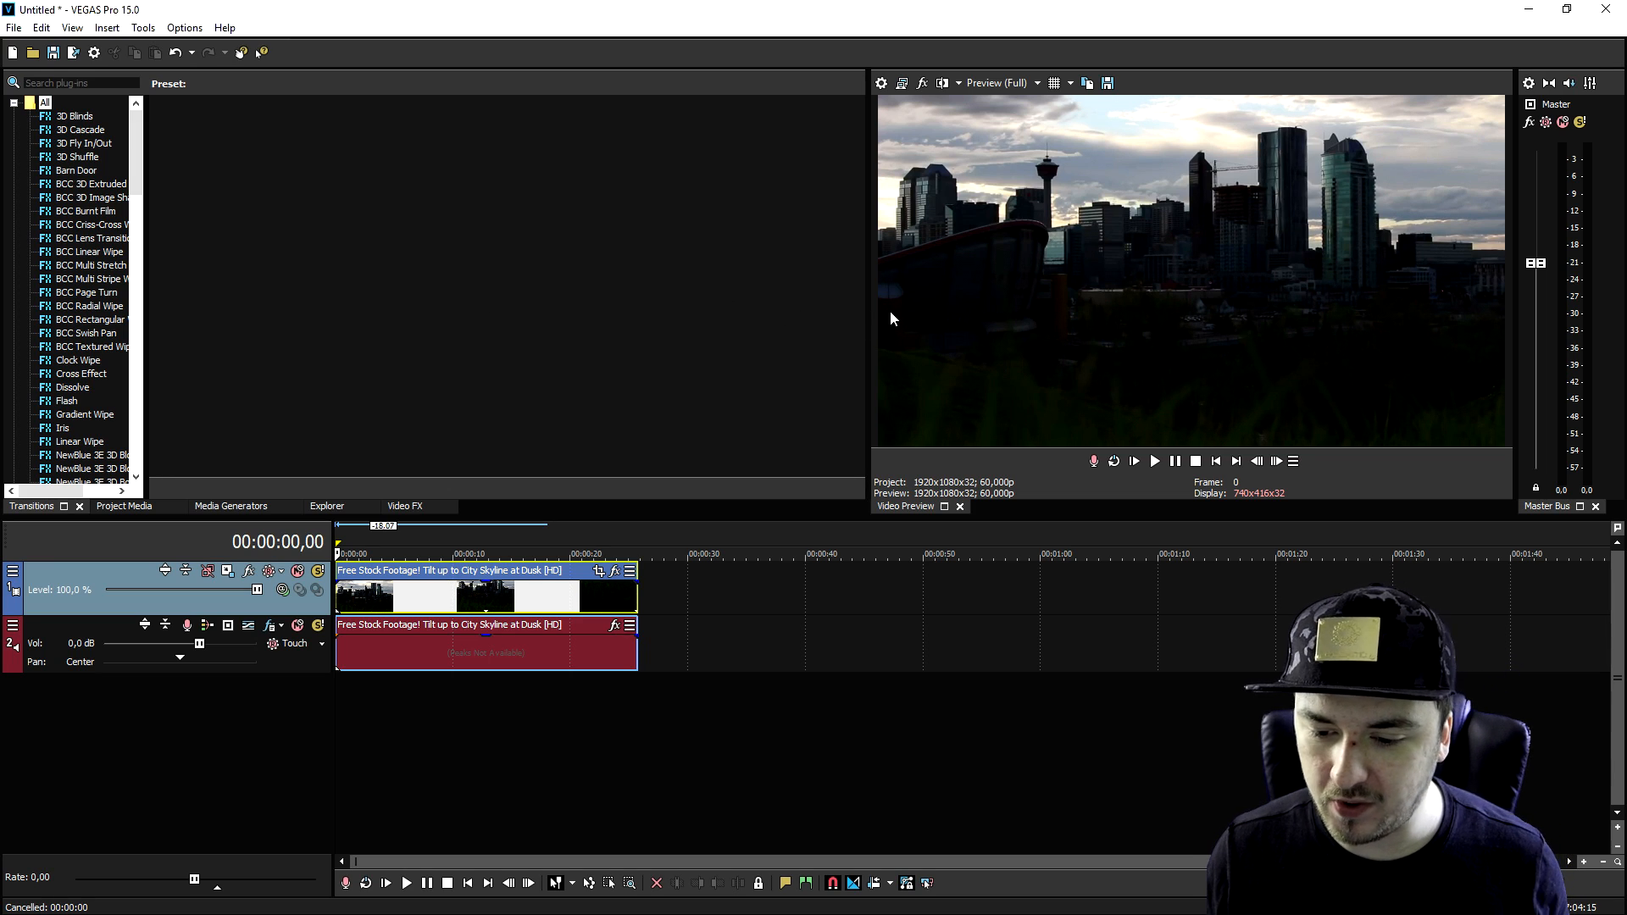
mouse_move(1136, 278)
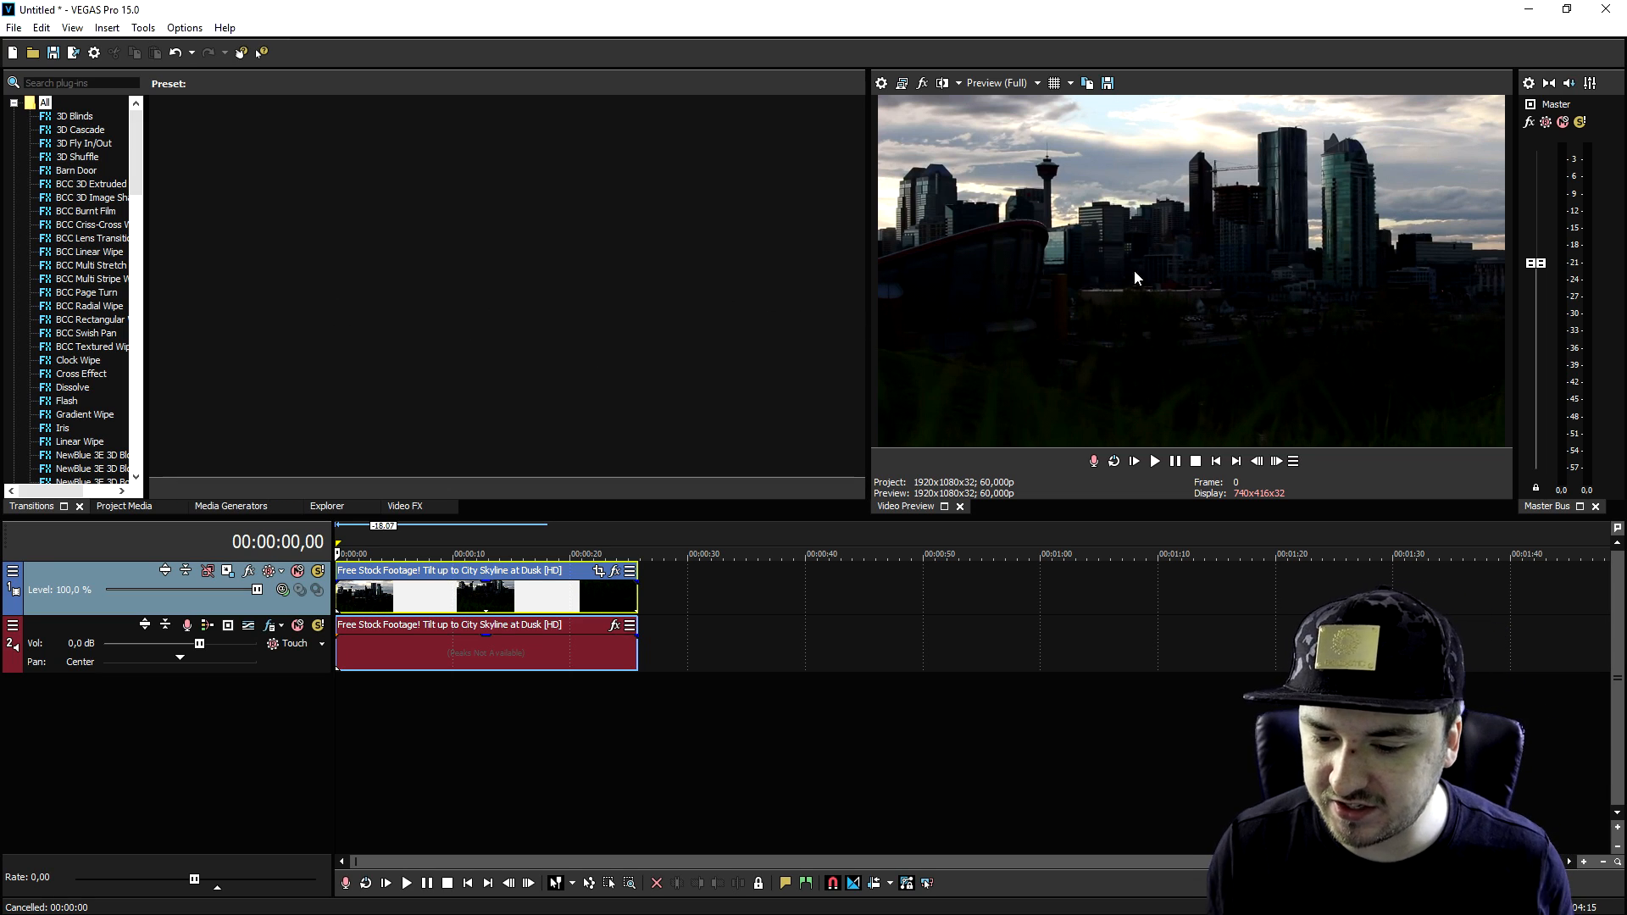
mouse_move(947, 294)
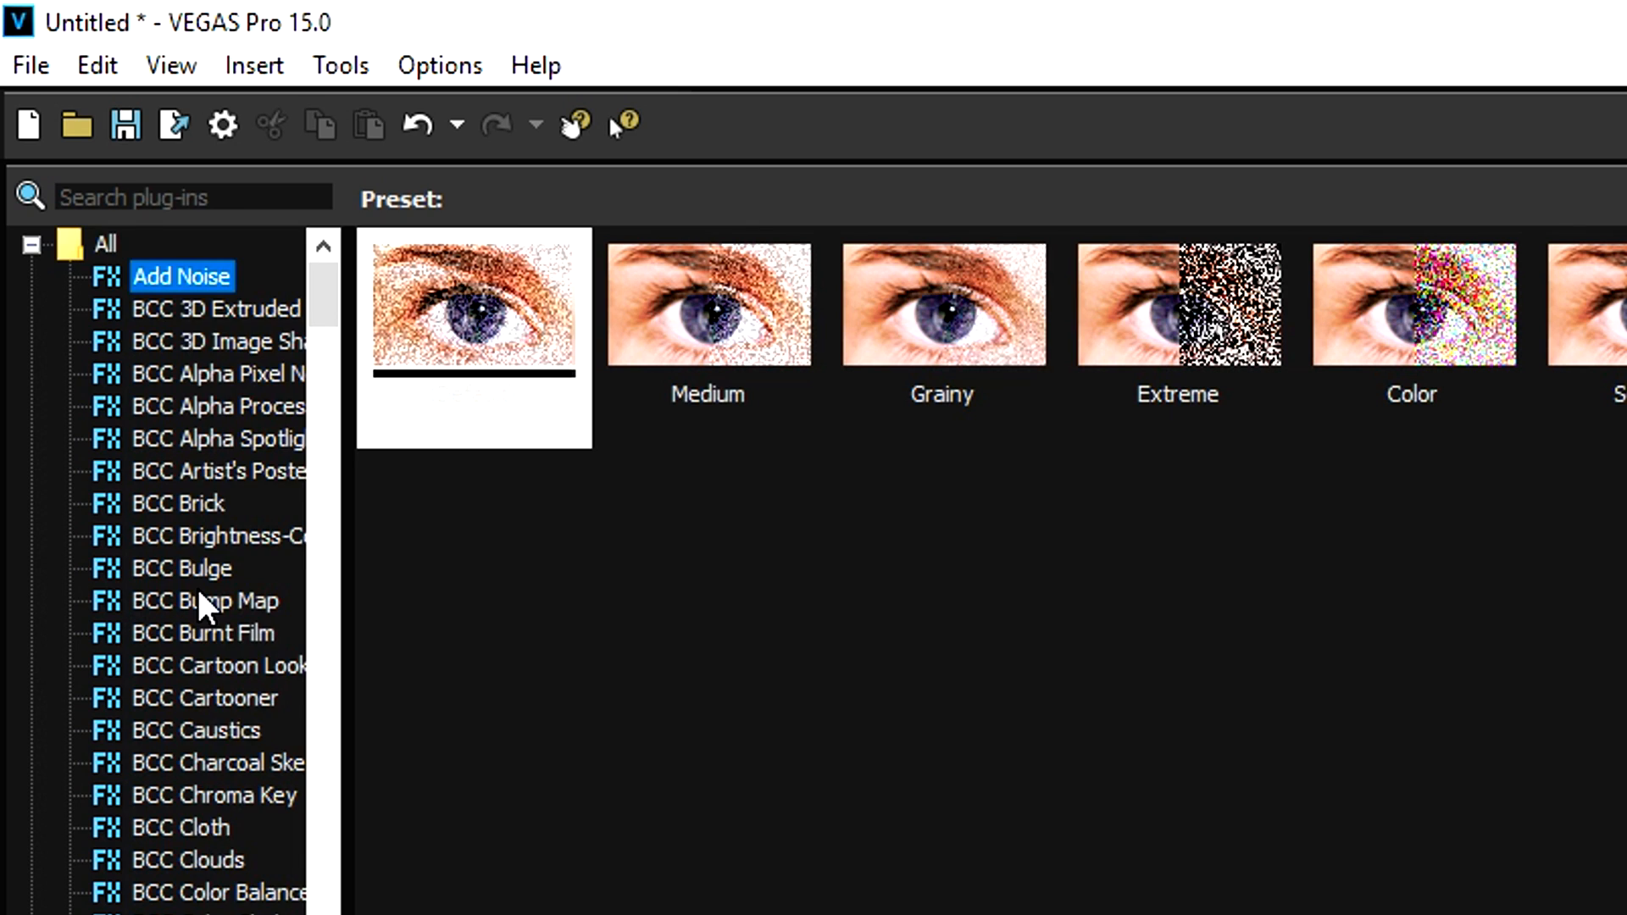
Step: Apply Brightness and Contrast to the skyline clip and nudge its Contrast slider
scroll("down", 3)
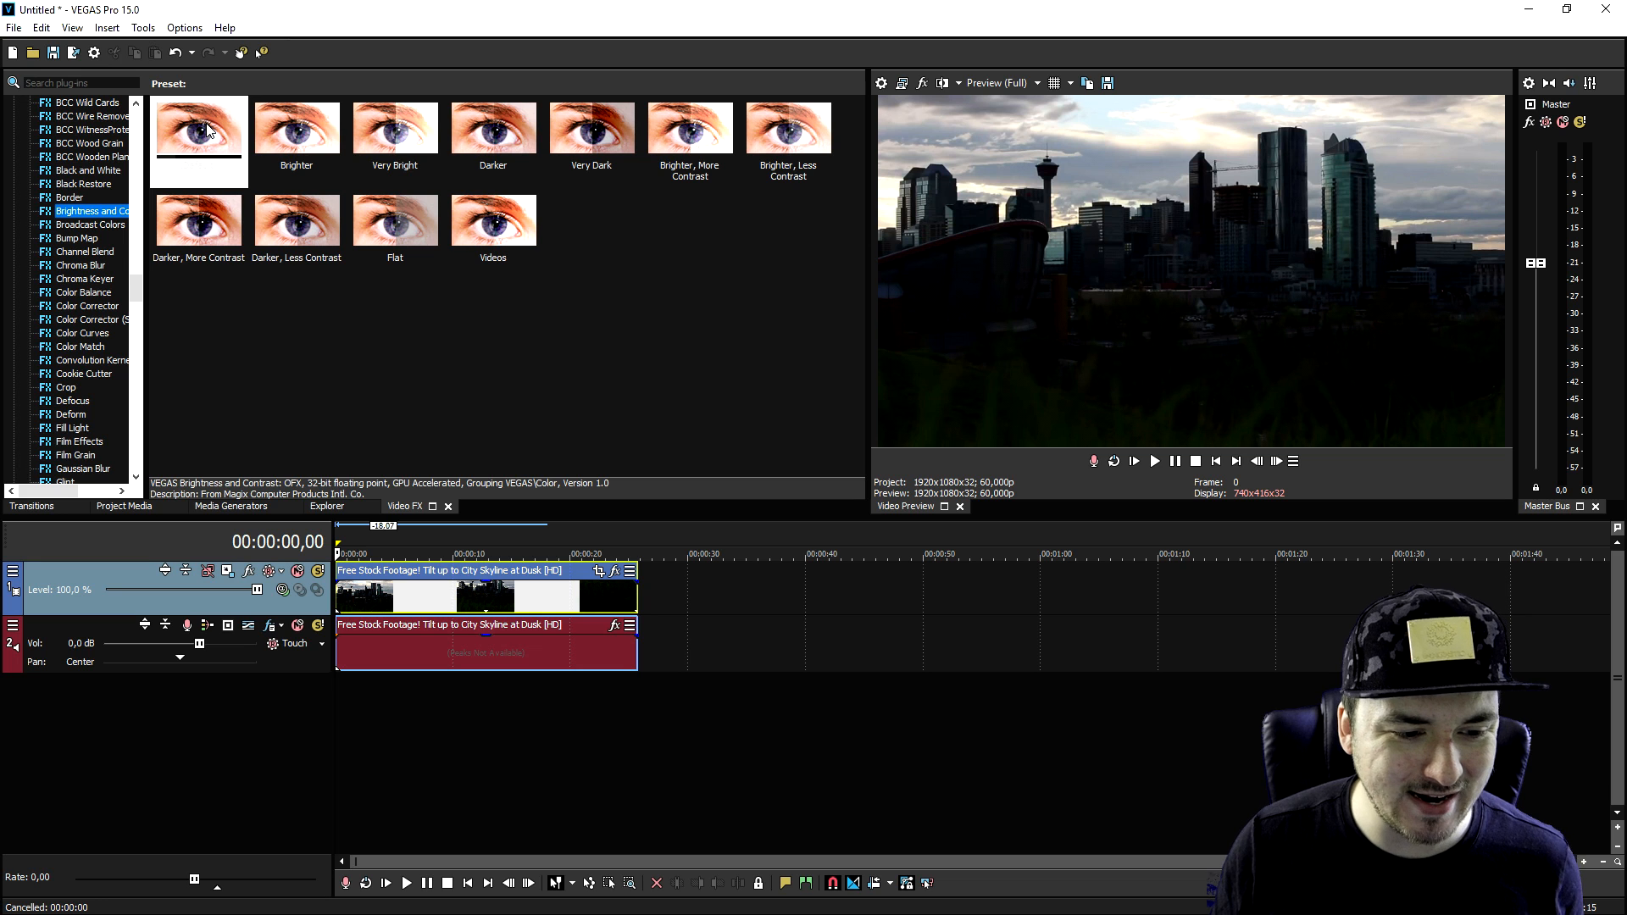
left_click(199, 128)
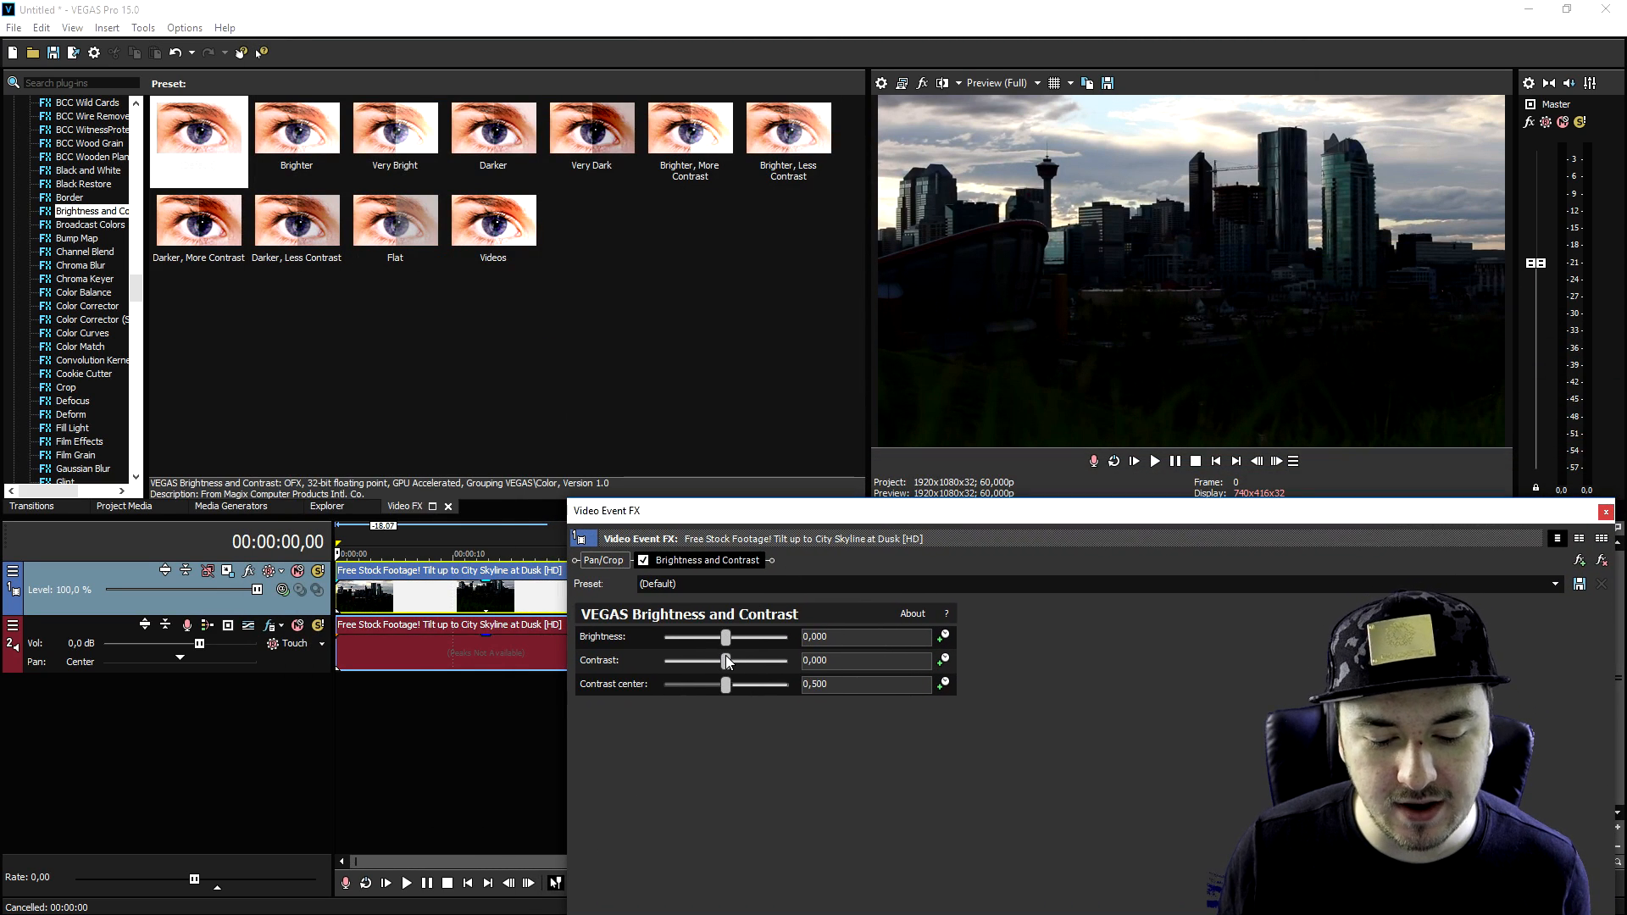
left_click_drag(724, 660, 730, 661)
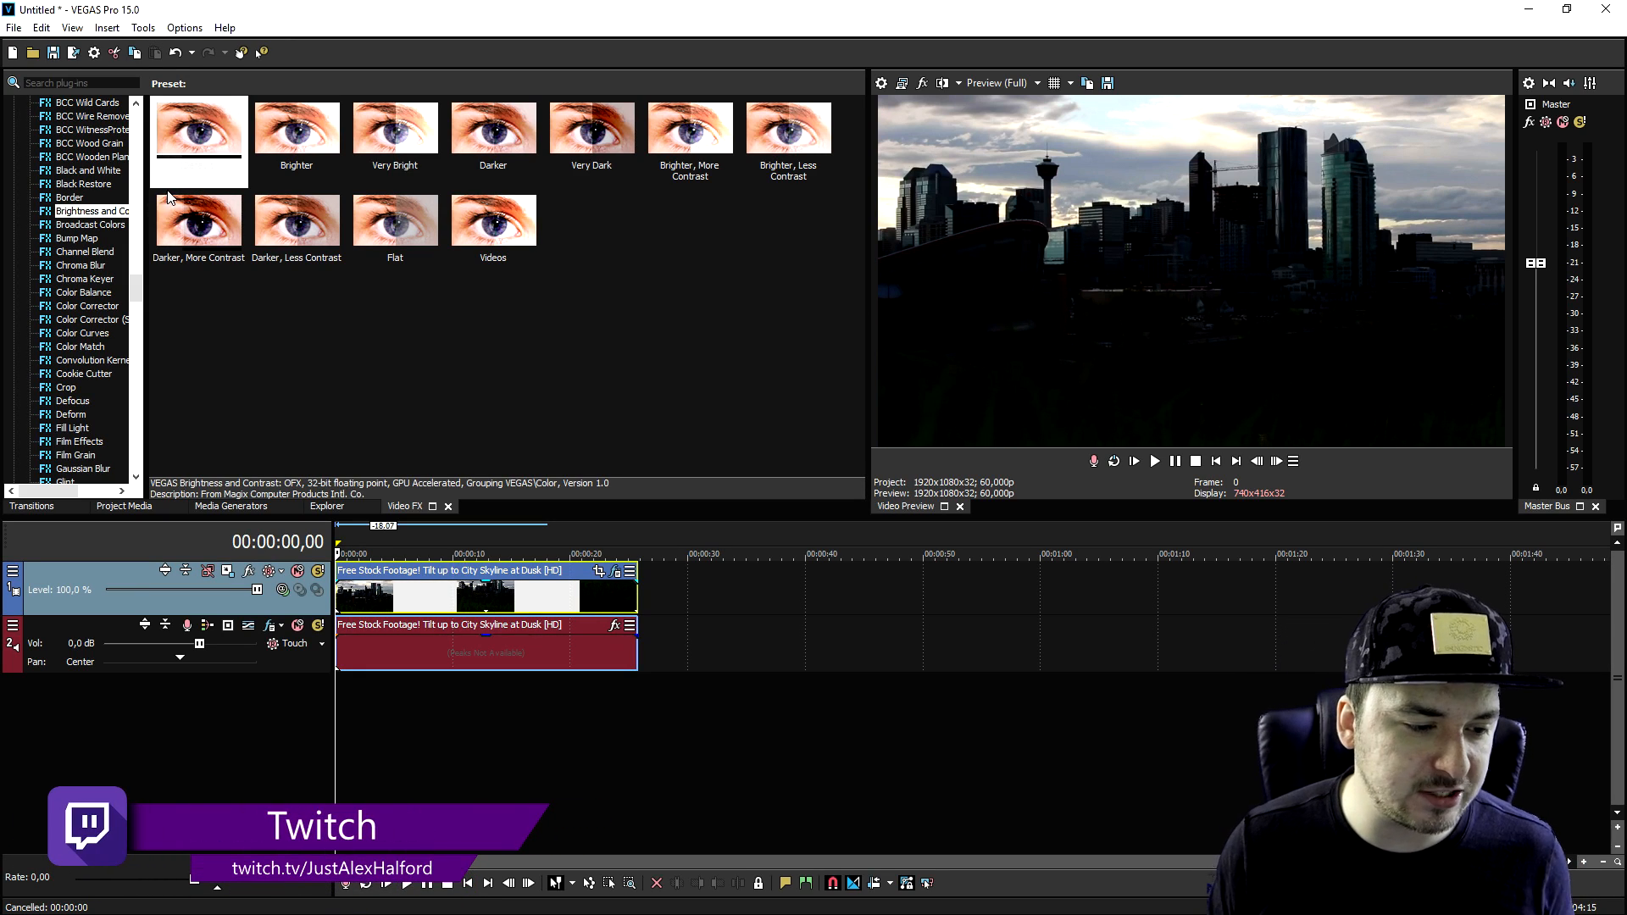
mouse_move(176, 211)
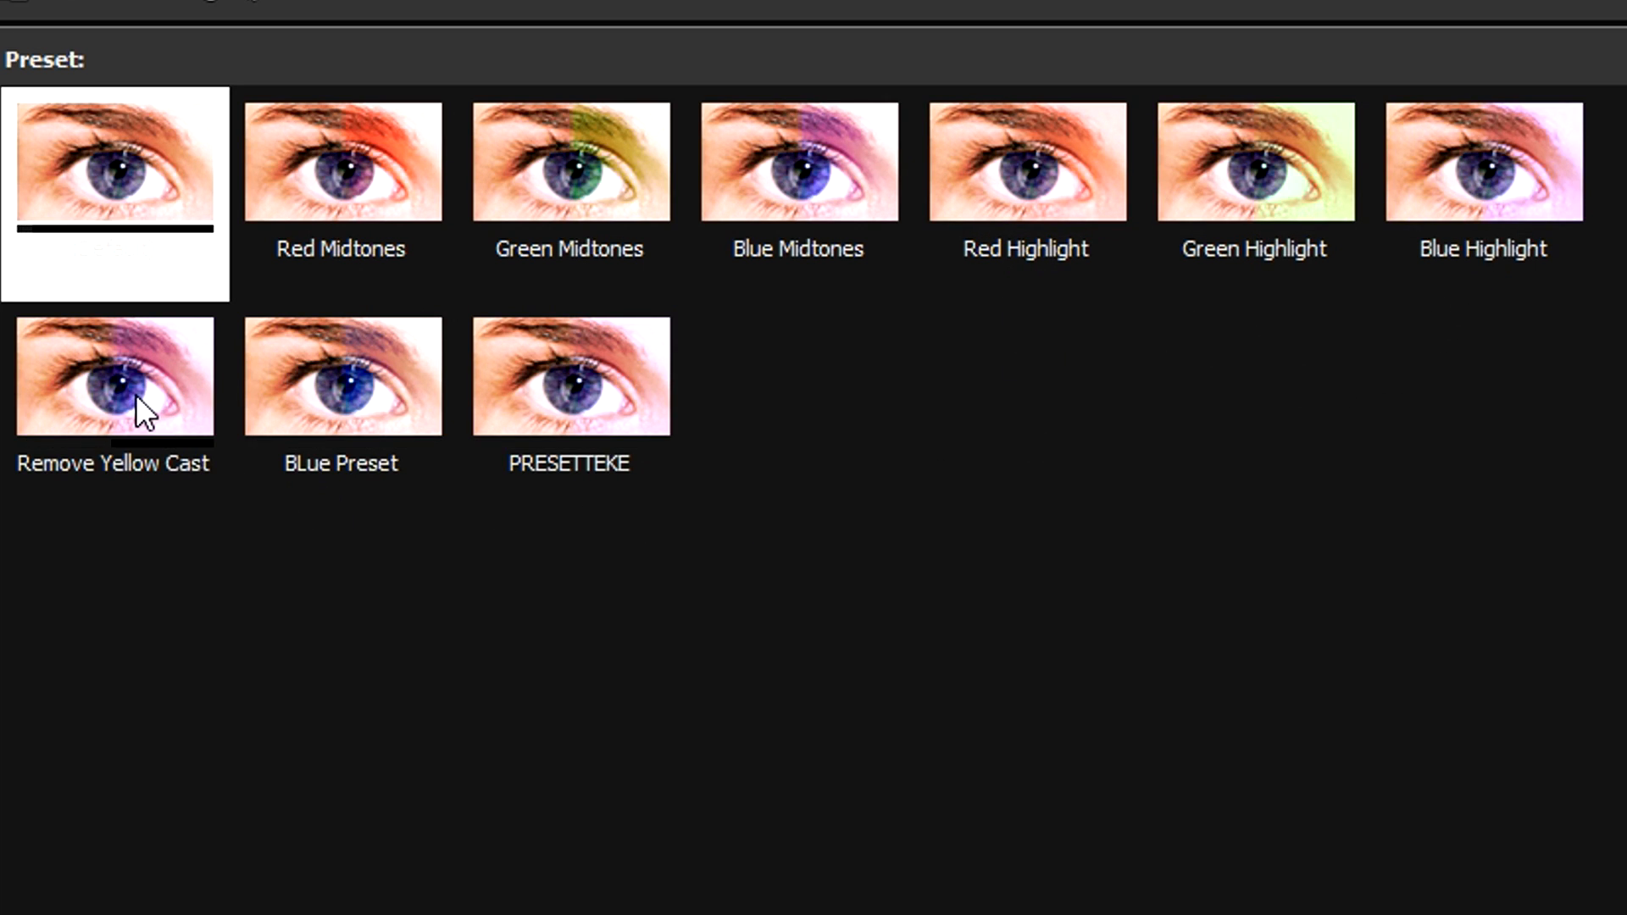
Step: Close Video Event FX and list the Color Corrector presets
left_click(568, 376)
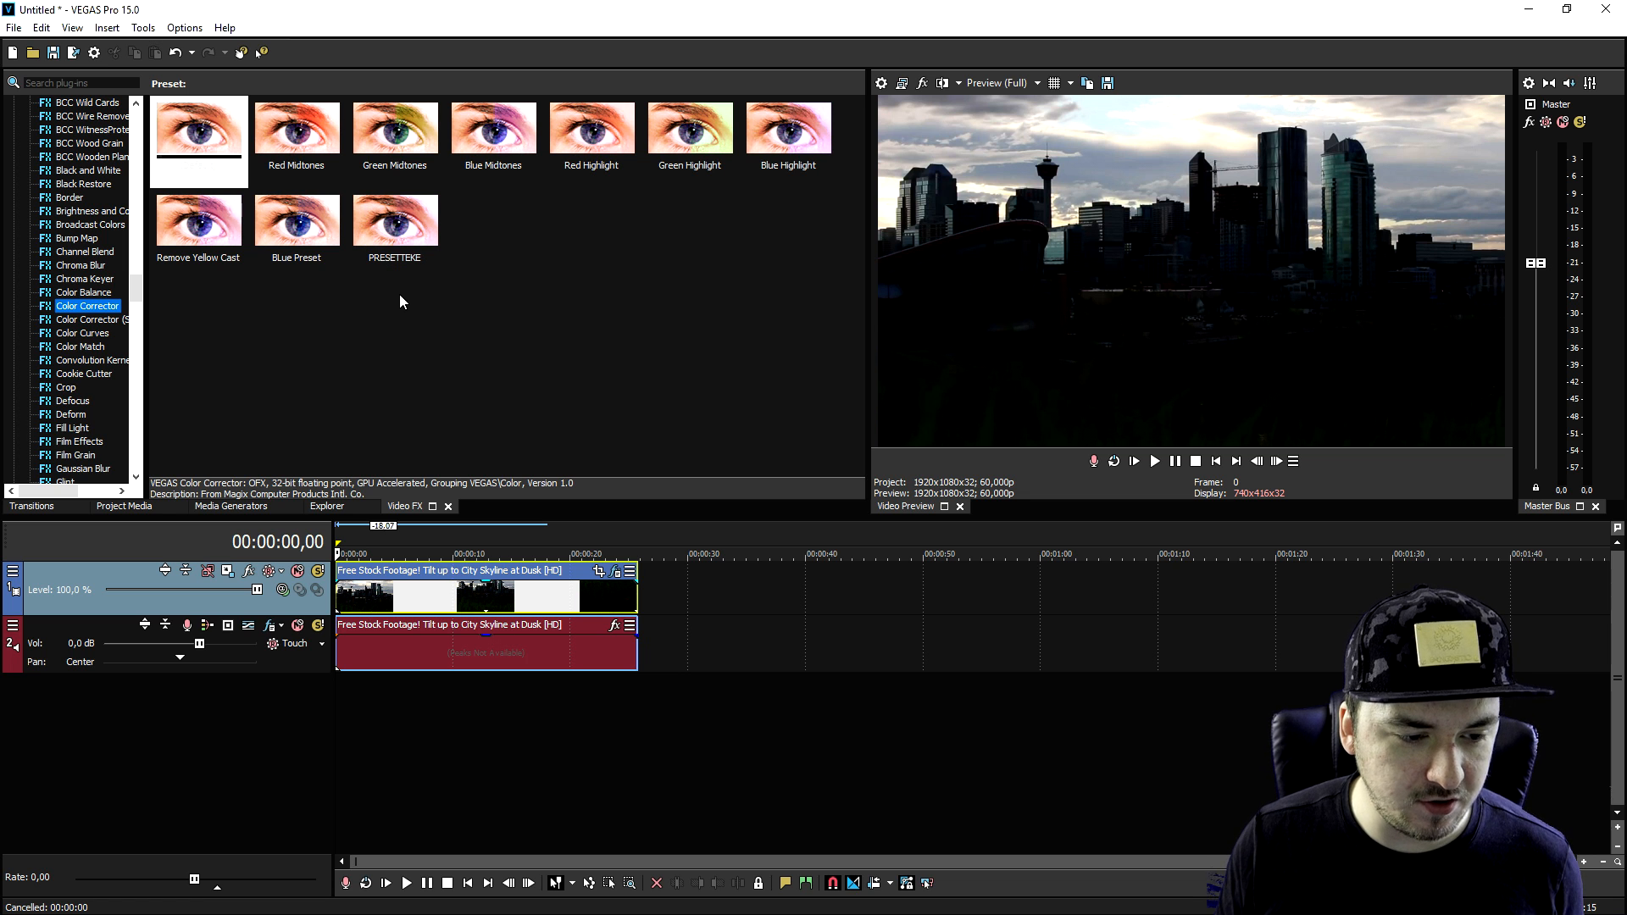
Step: Add Color Corrector to the skyline clip and settle its Low wheel on a subtle blue tint
left_click(198, 133)
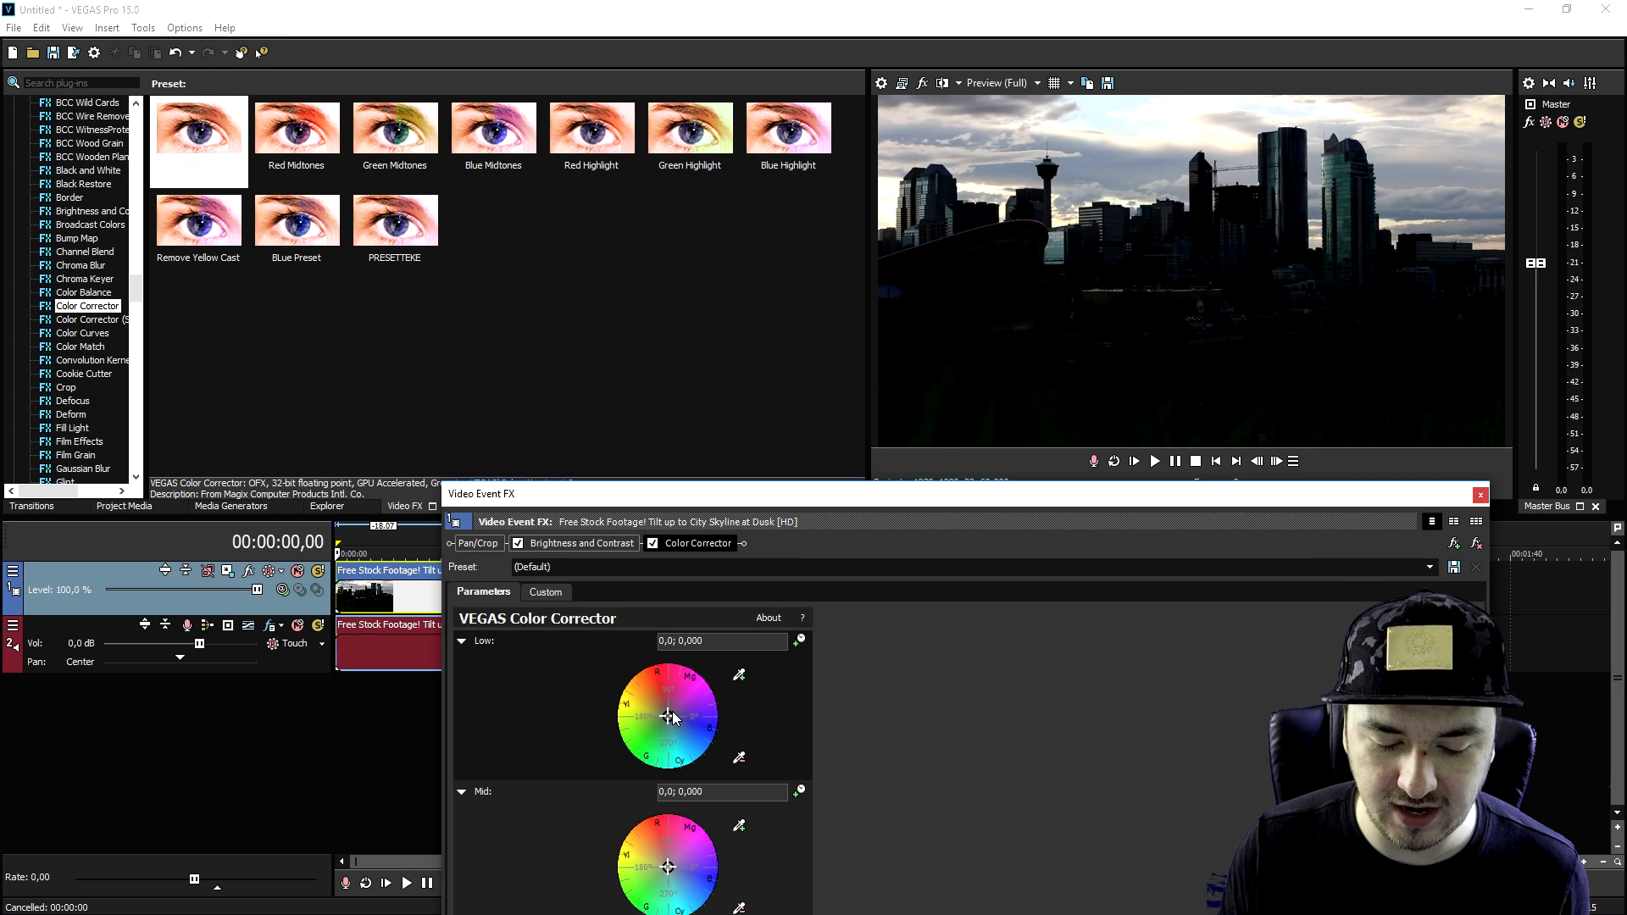
left_click_drag(670, 717, 683, 725)
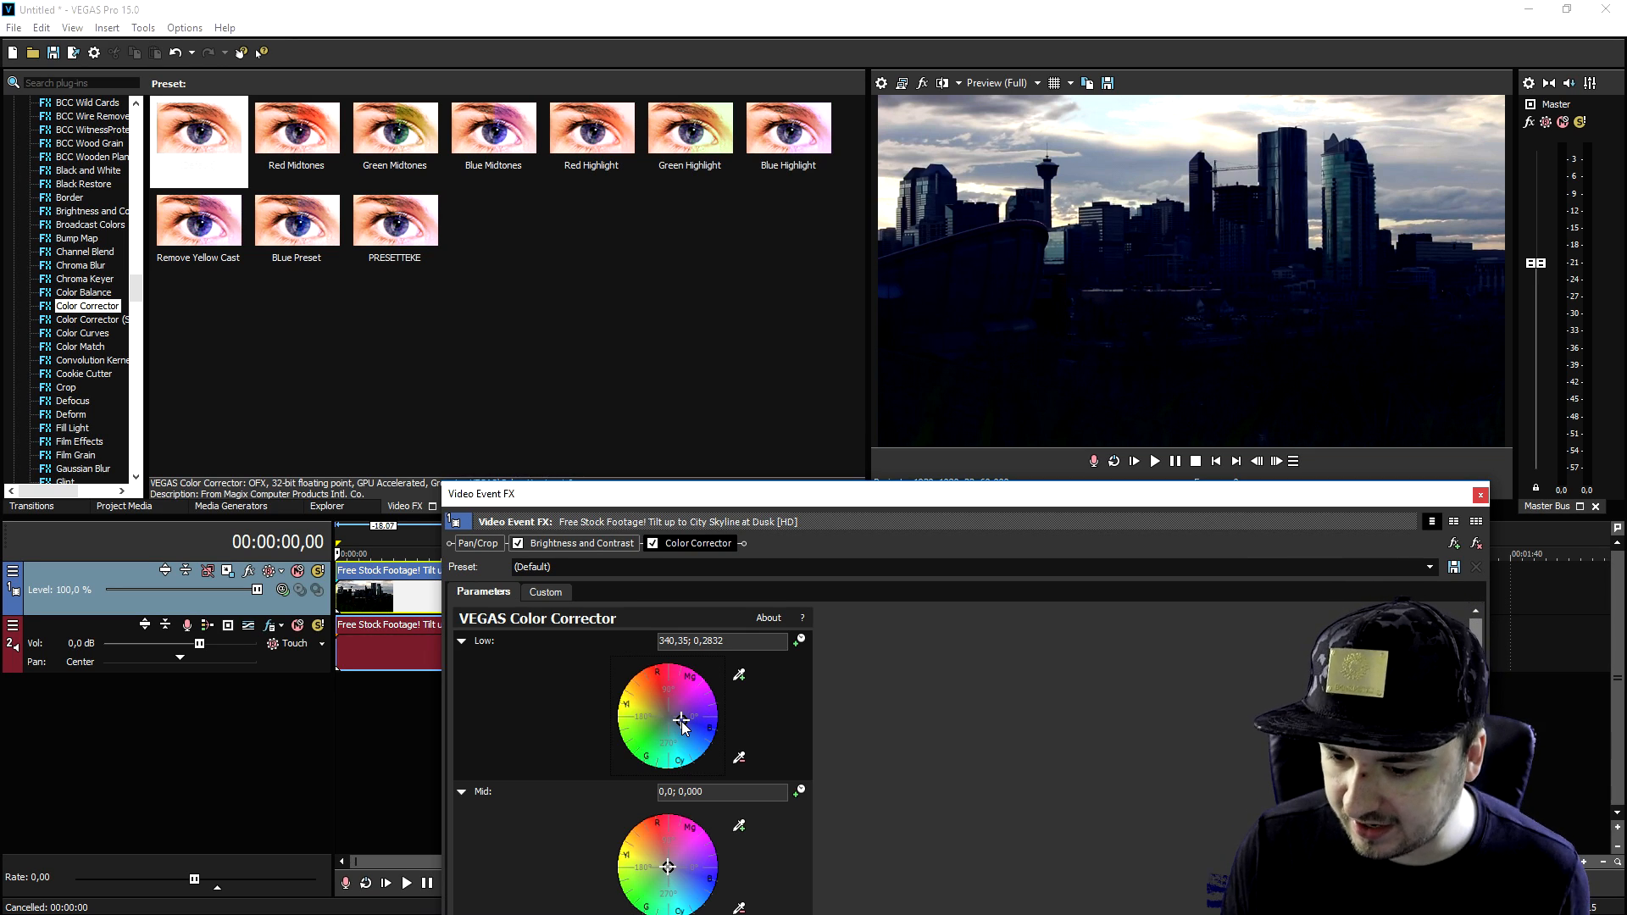
left_click_drag(683, 721, 661, 747)
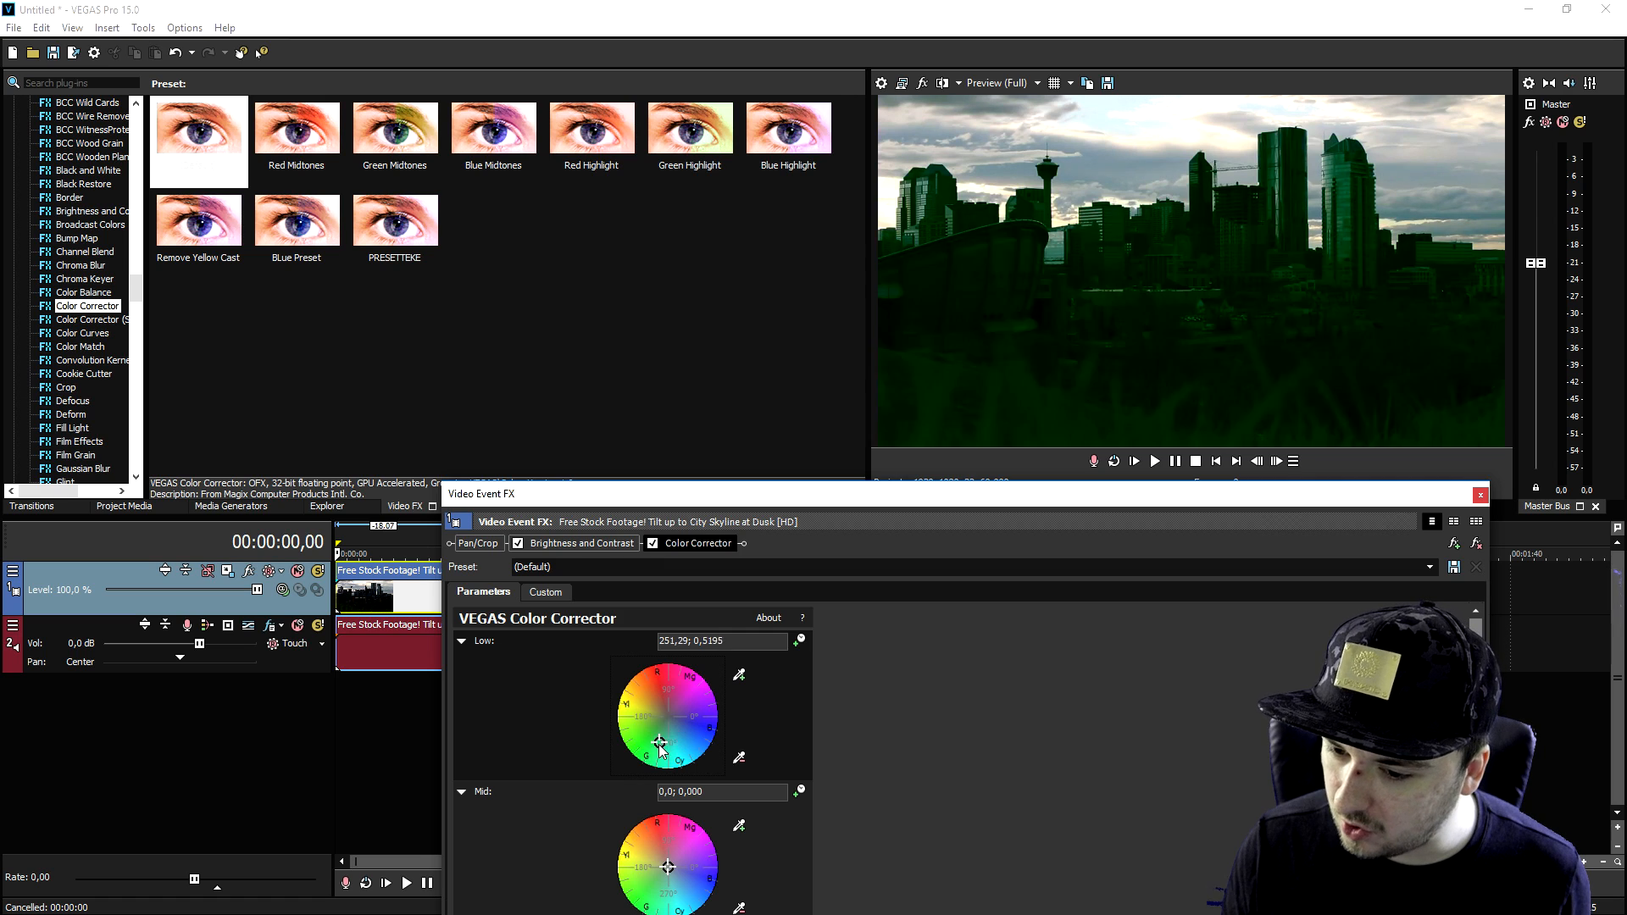
left_click_drag(661, 744, 661, 730)
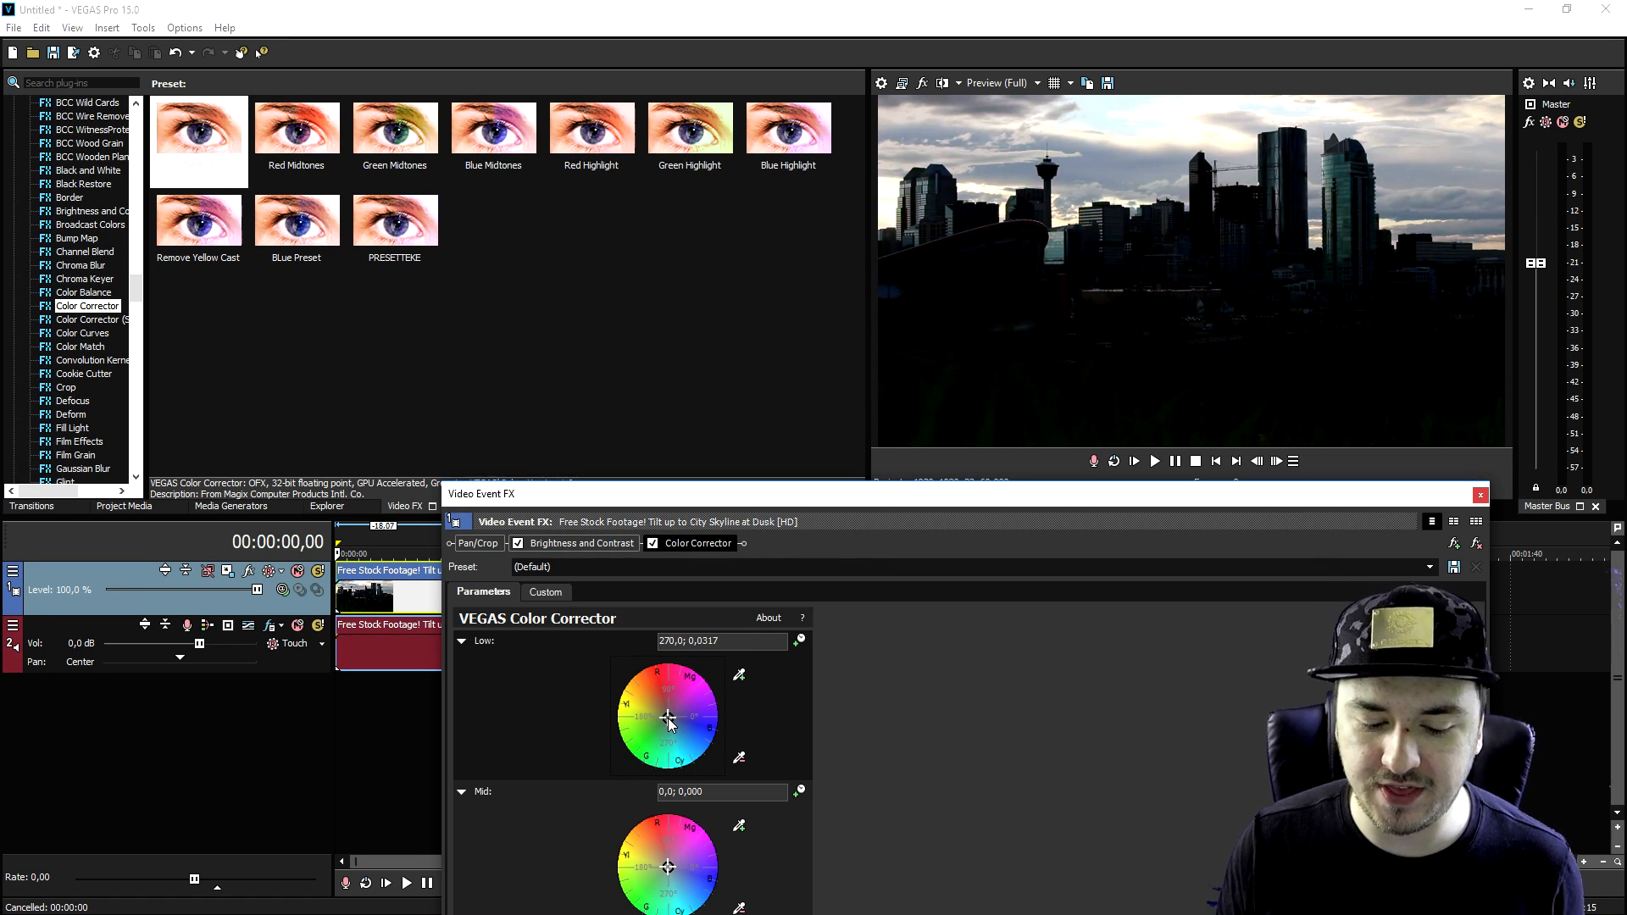
left_click_drag(667, 719, 680, 719)
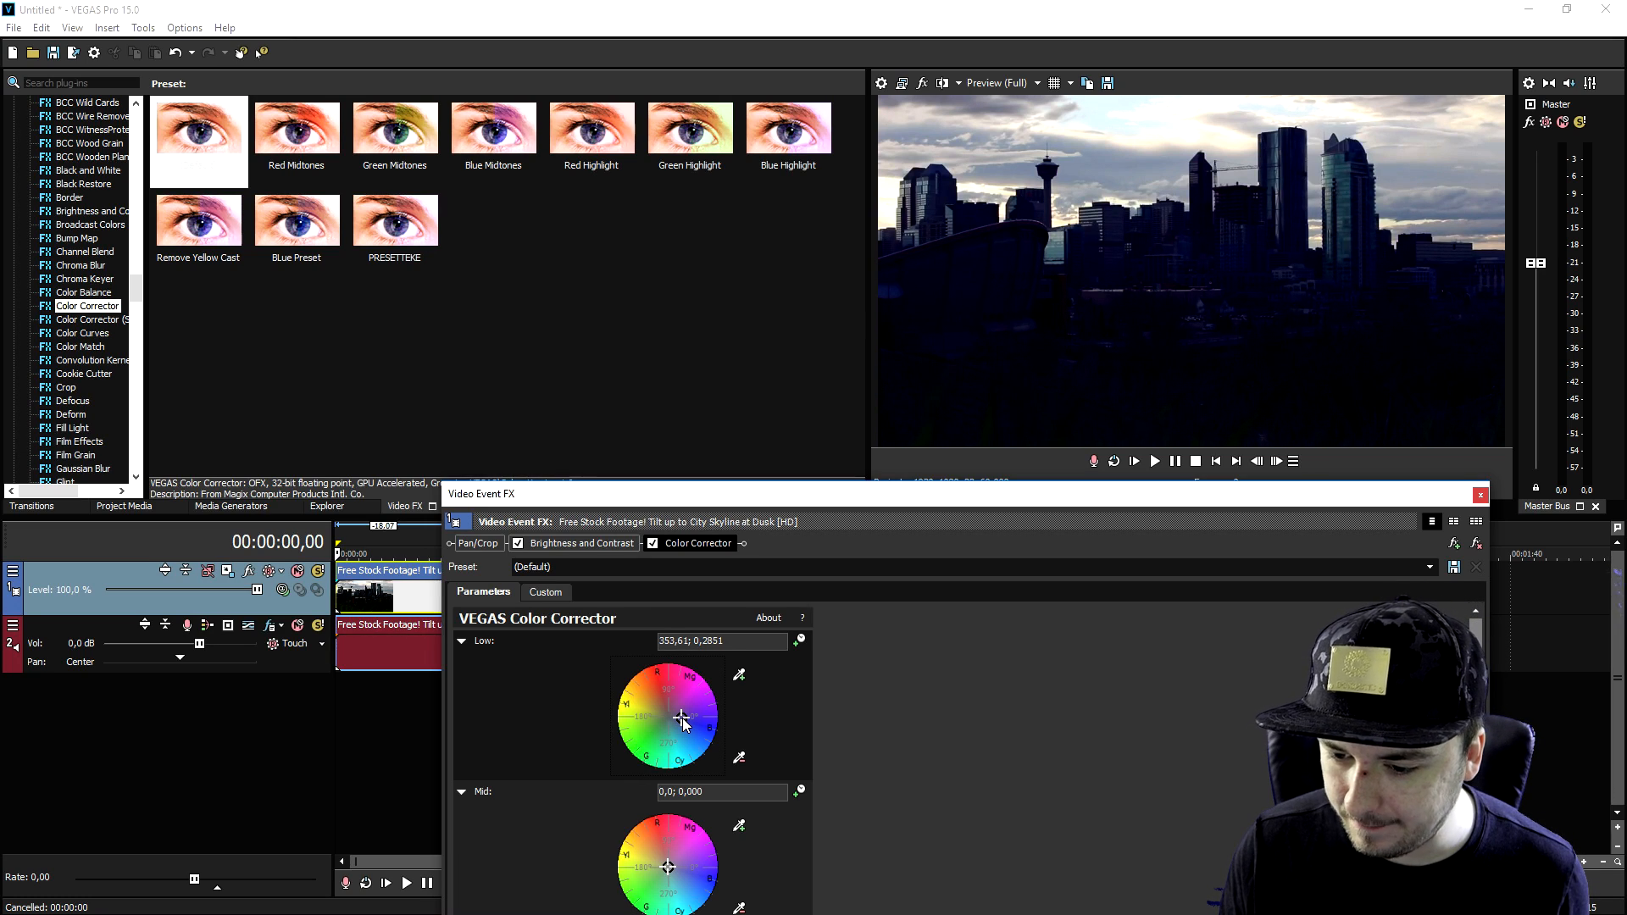
left_click_drag(681, 720, 676, 720)
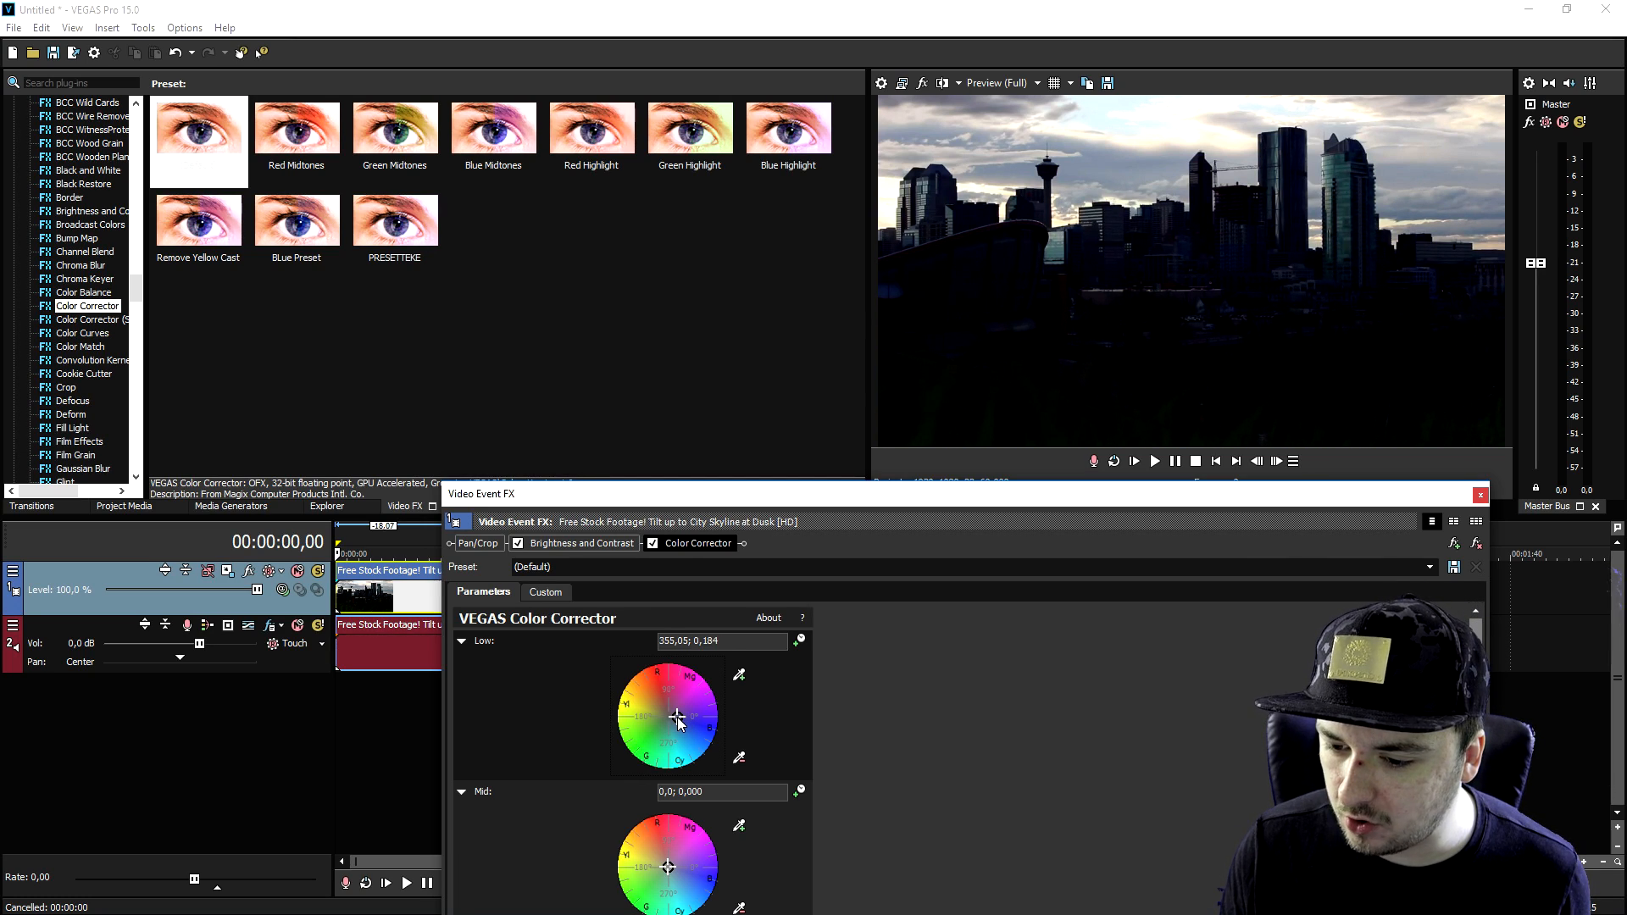
left_click_drag(675, 717, 712, 736)
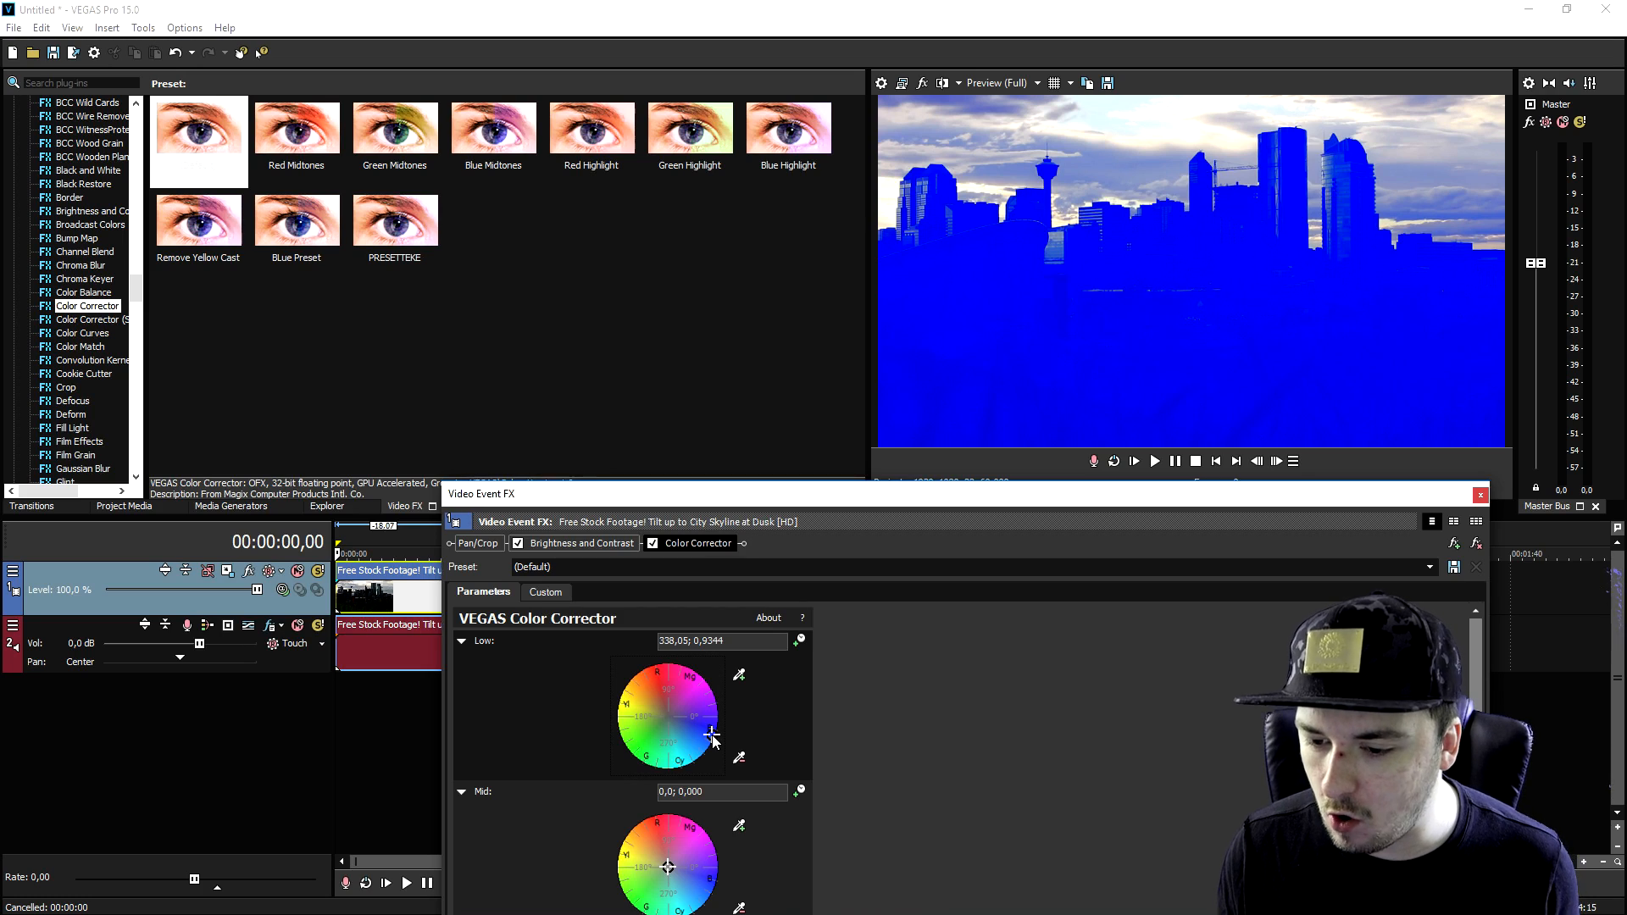
left_click_drag(710, 736, 672, 721)
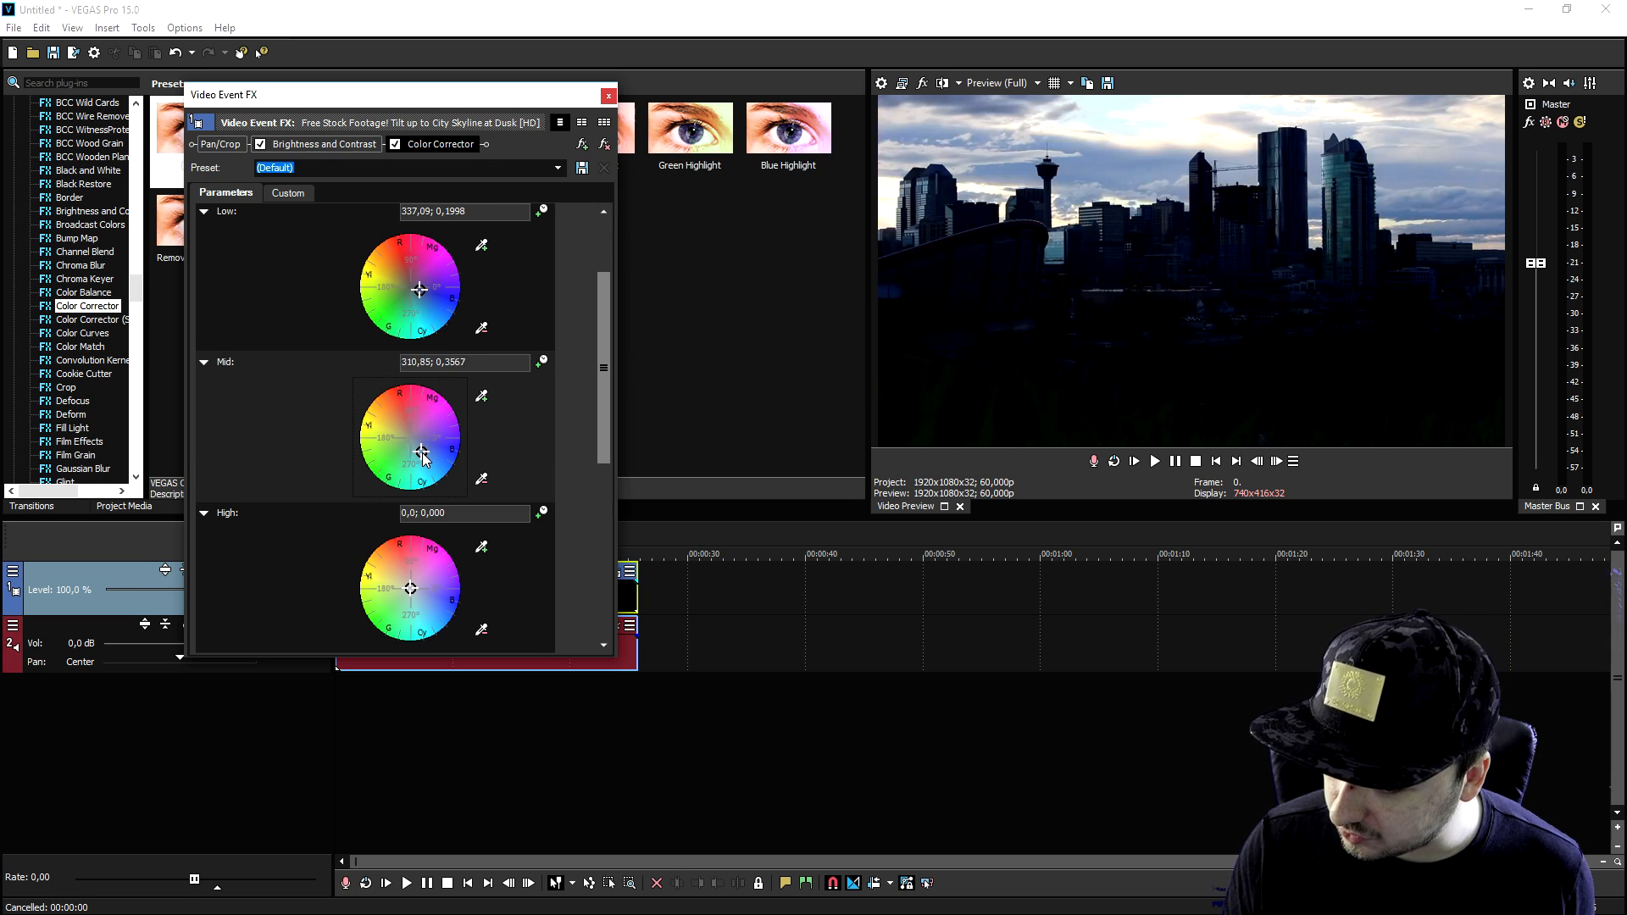
Step: Settle the Color Corrector Mid wheel on a warm midtone hue
left_click_drag(421, 454, 405, 444)
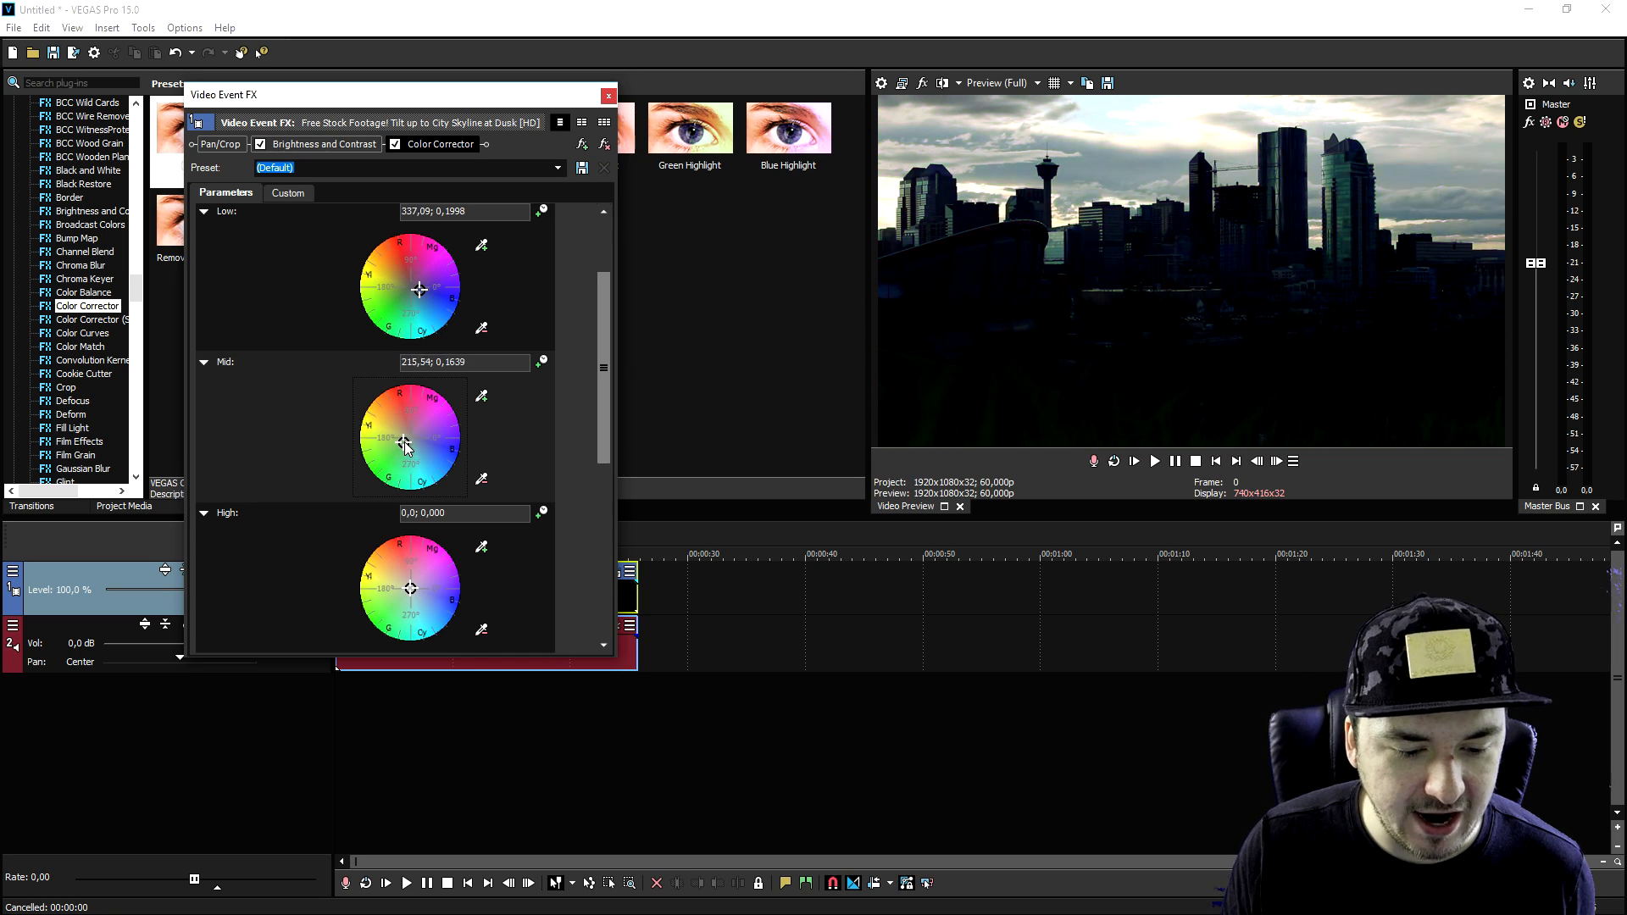
left_click_drag(408, 436, 405, 440)
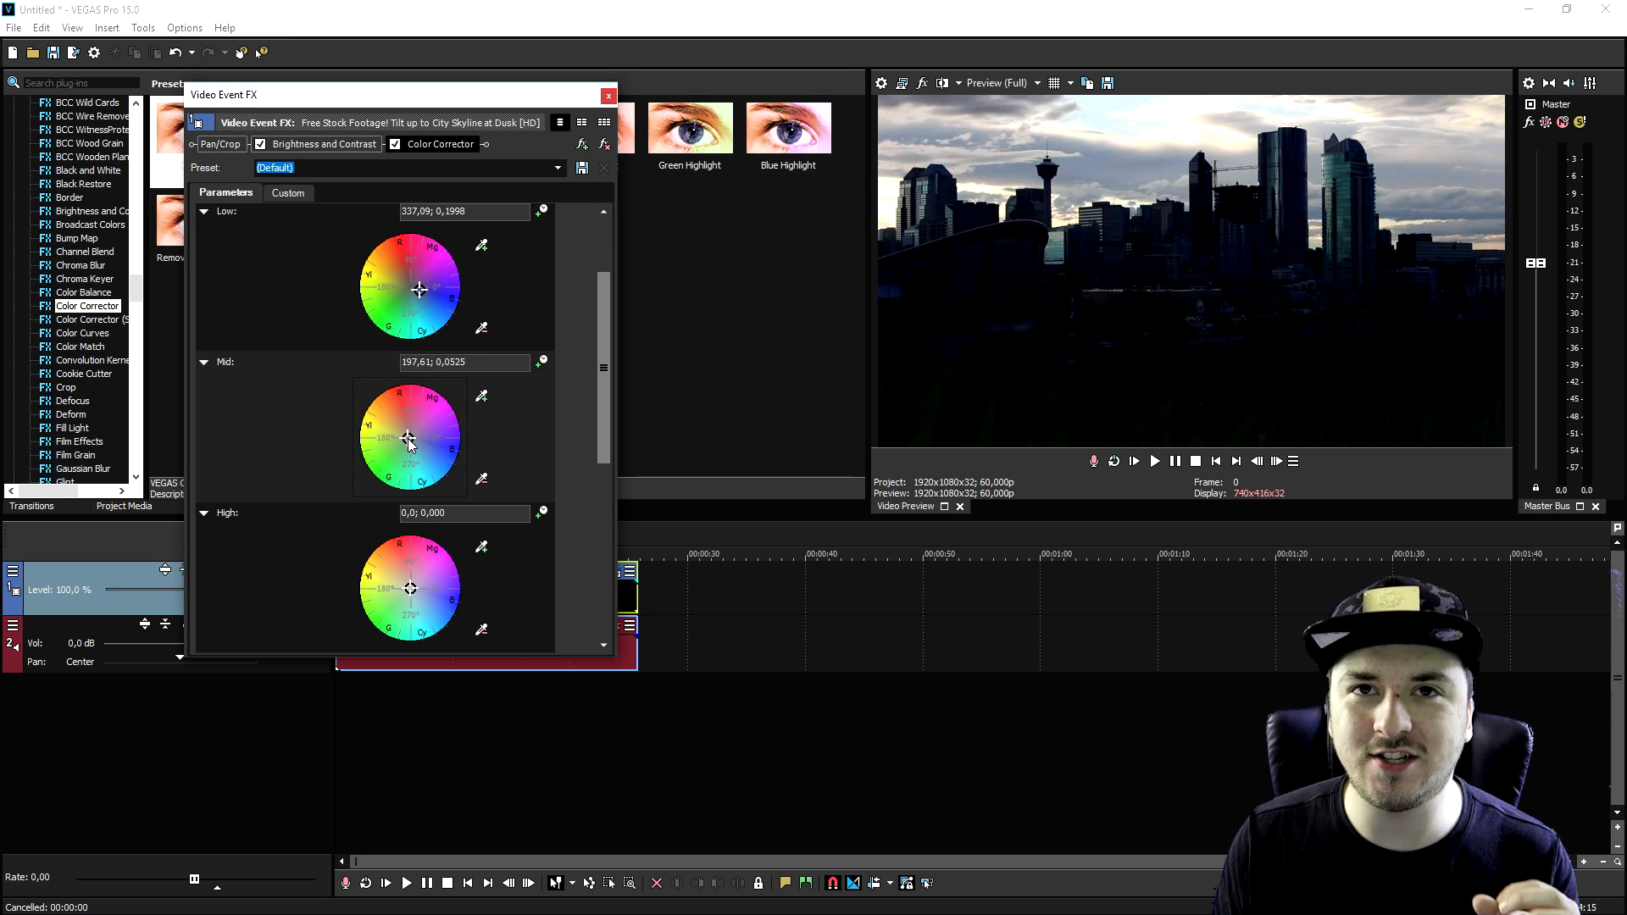
left_click_drag(407, 436, 406, 428)
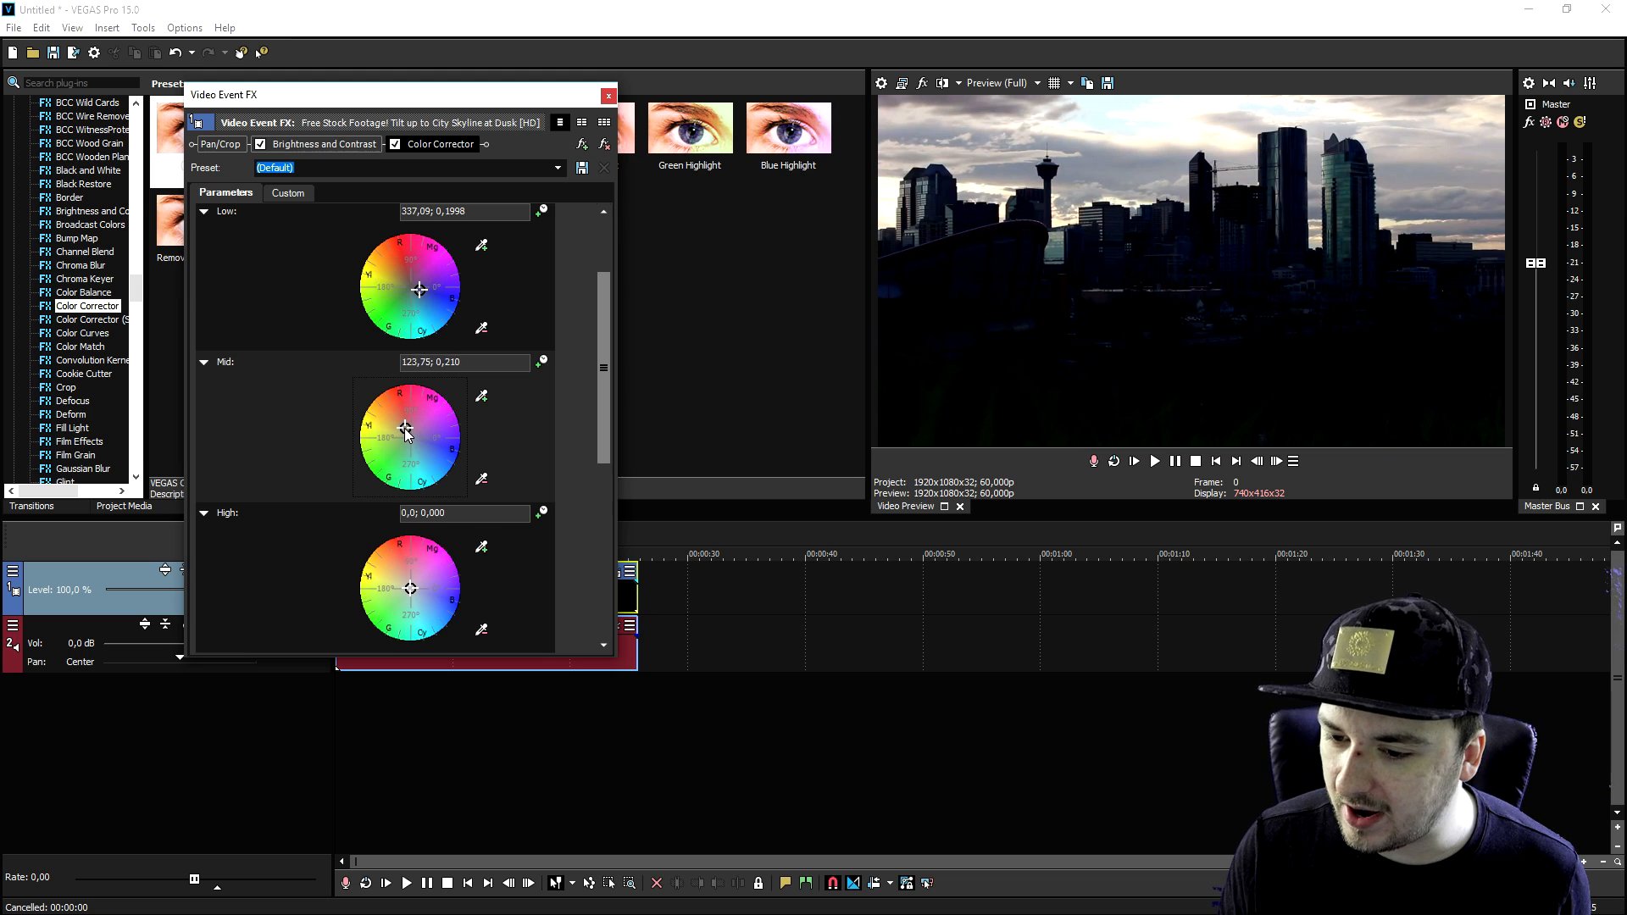
left_click_drag(405, 430, 405, 449)
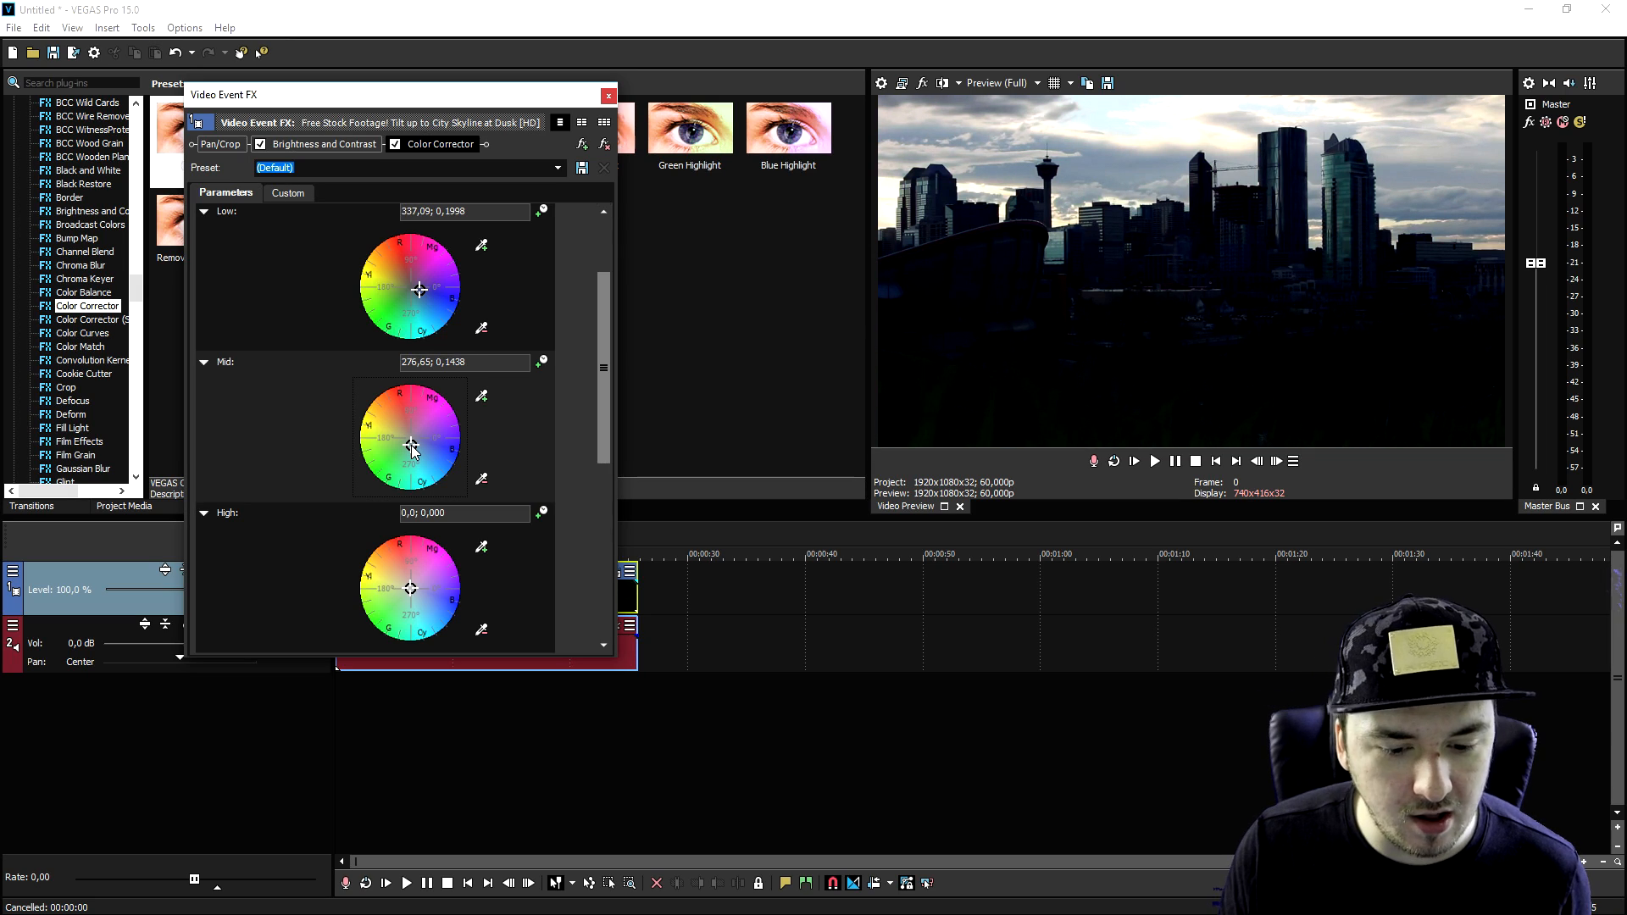
left_click_drag(410, 447, 420, 434)
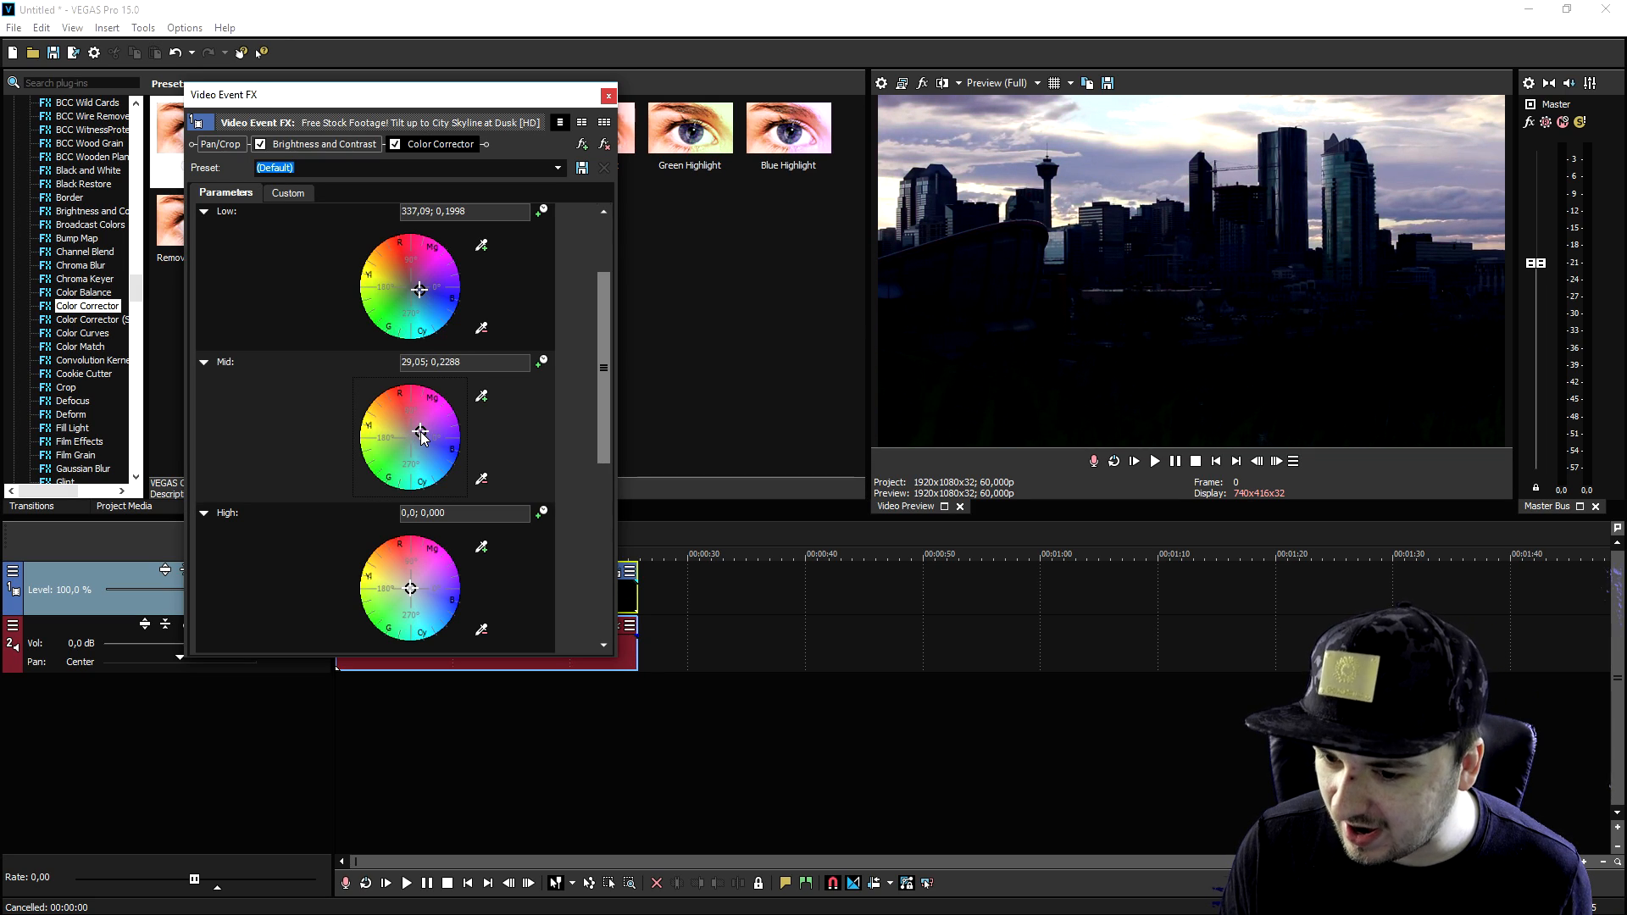
left_click_drag(419, 430, 406, 430)
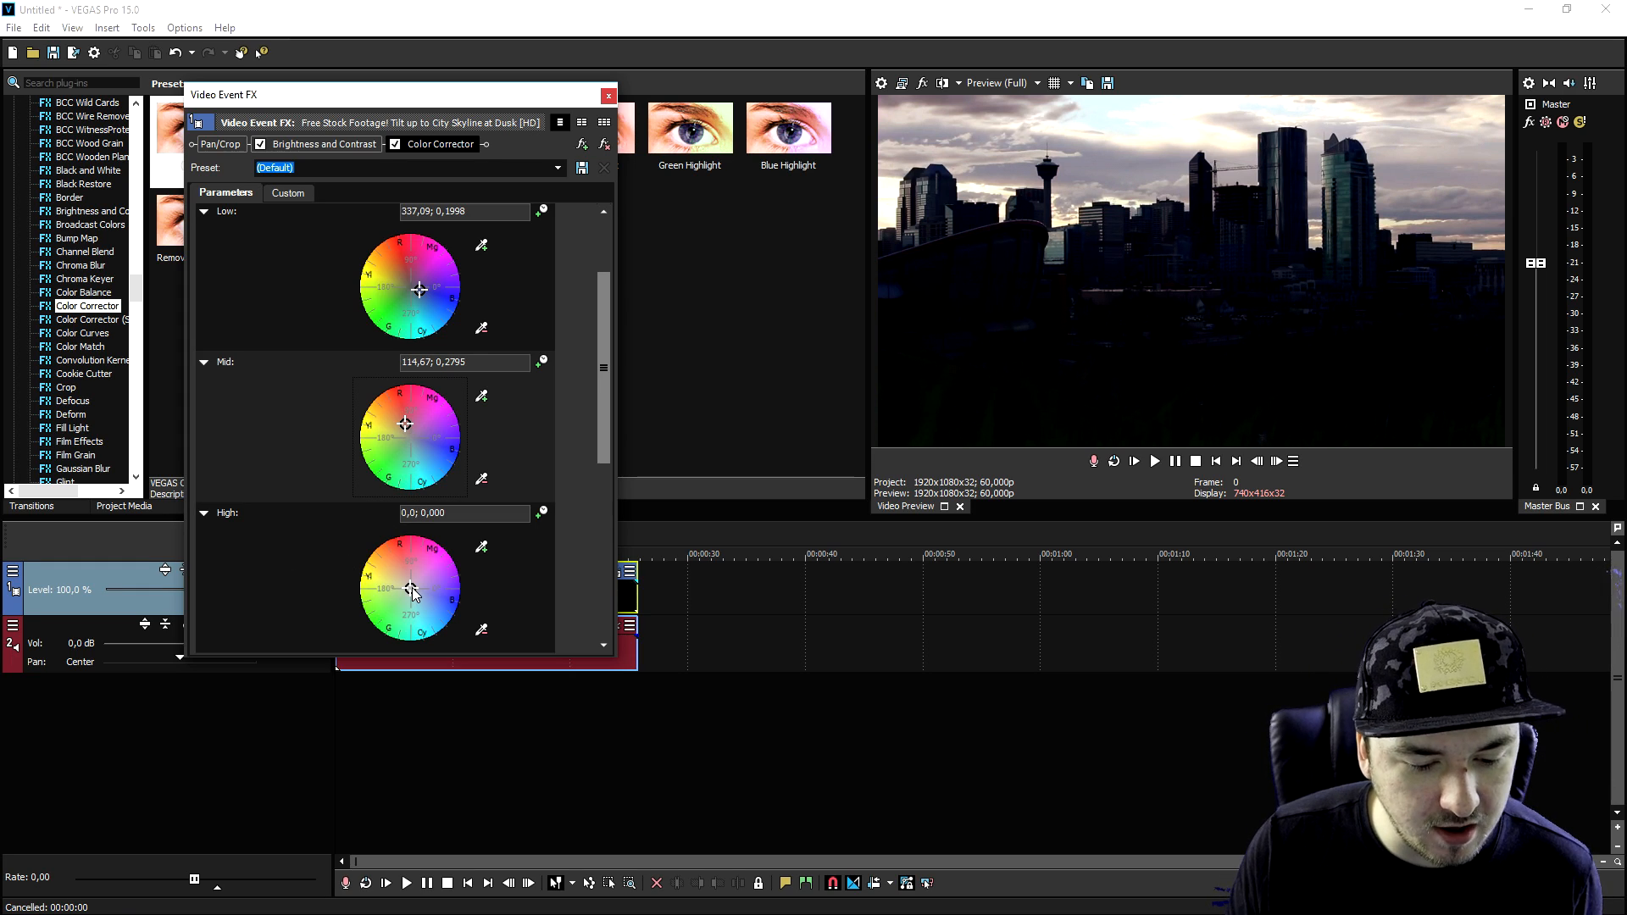
Step: Push the High wheel tint to full strength on the sky and close the effects window
left_click_drag(411, 590, 430, 592)
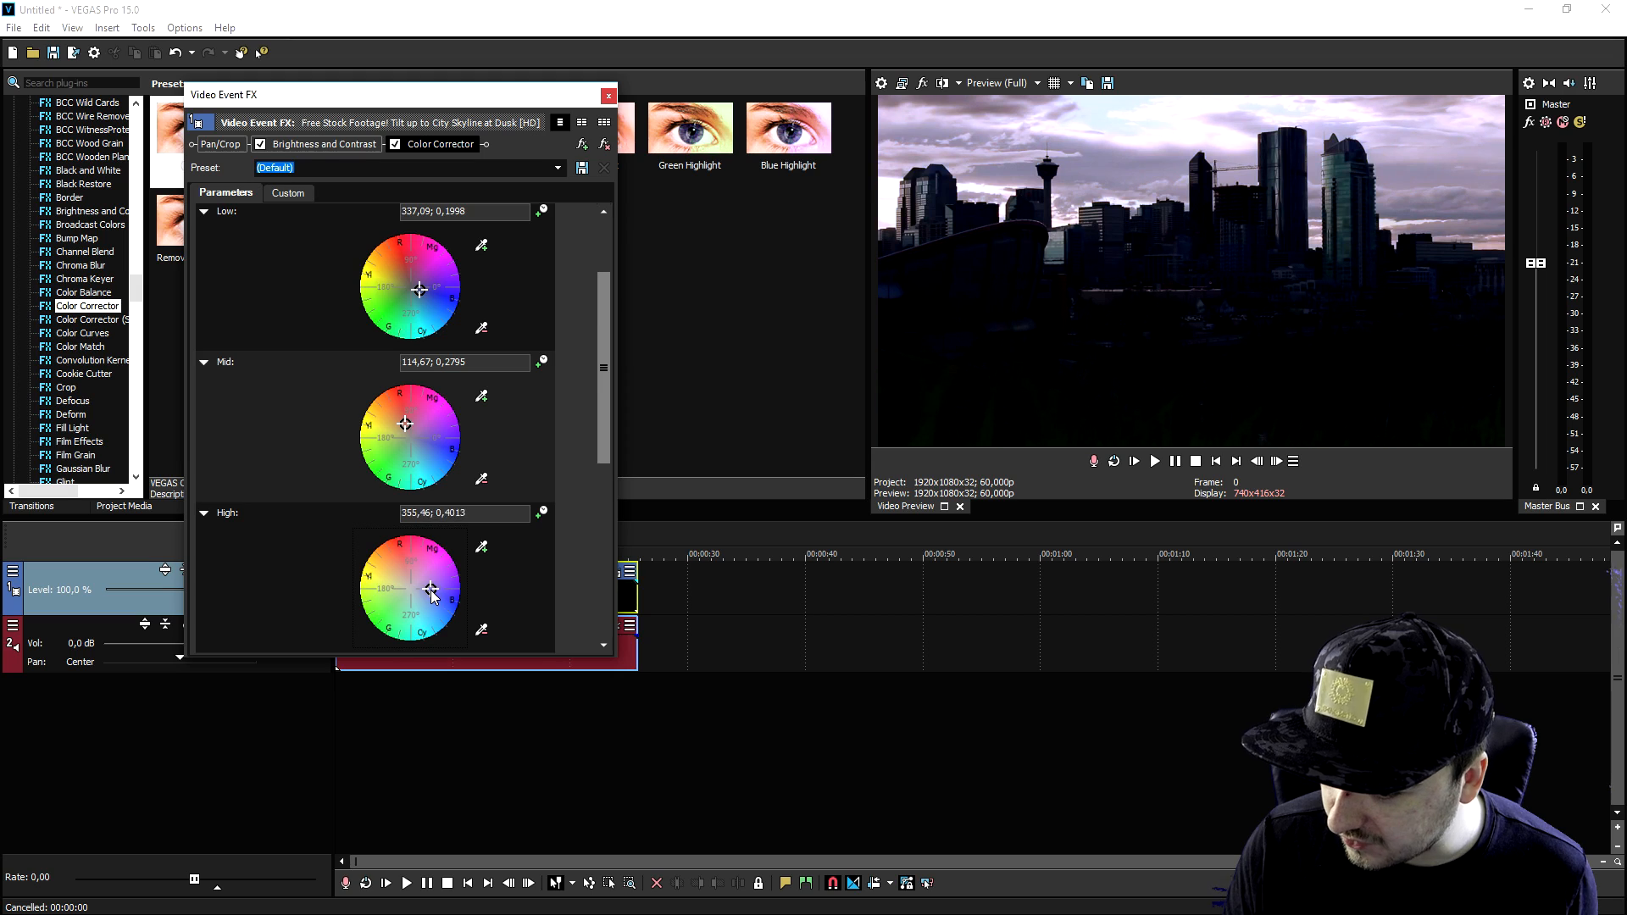
left_click_drag(430, 593, 394, 602)
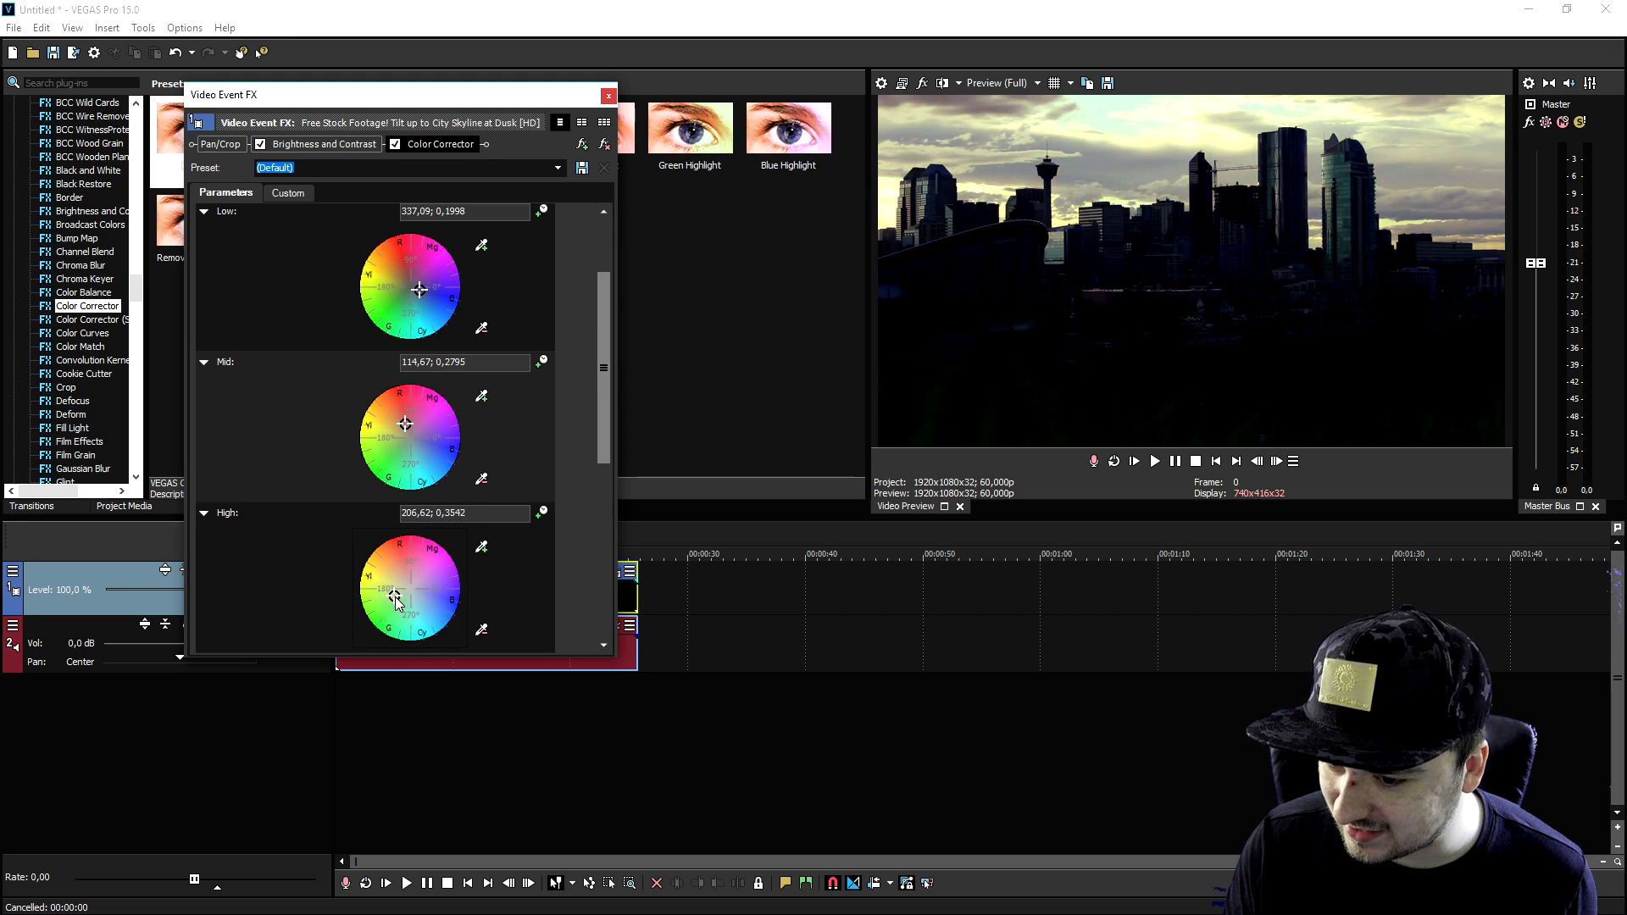
left_click_drag(410, 586, 440, 601)
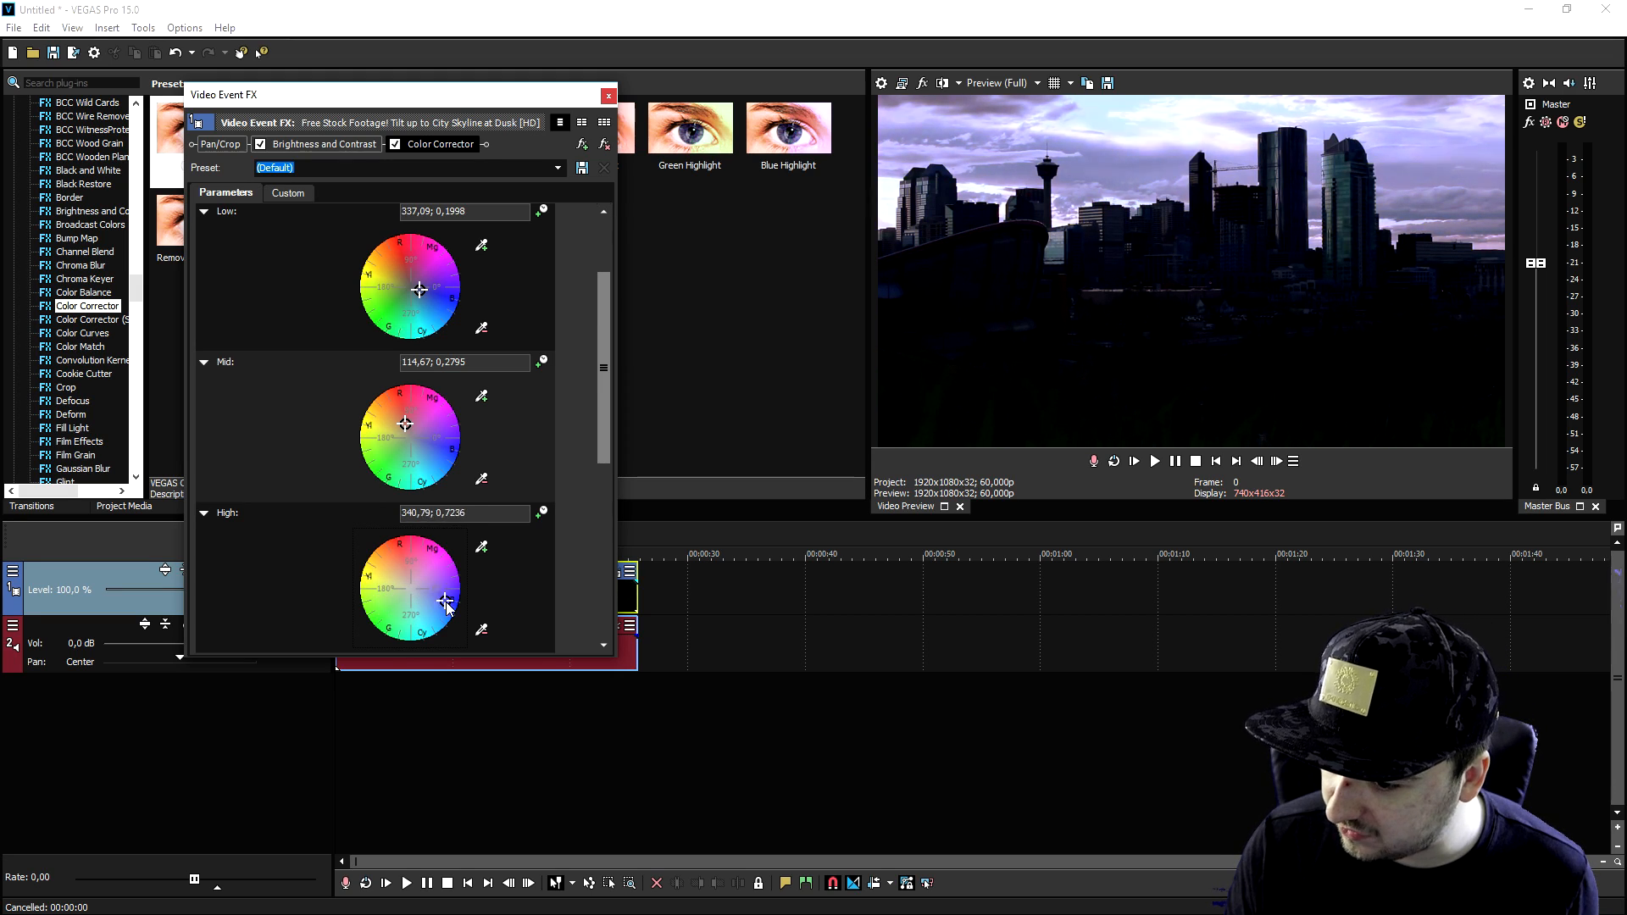
left_click_drag(440, 606, 456, 604)
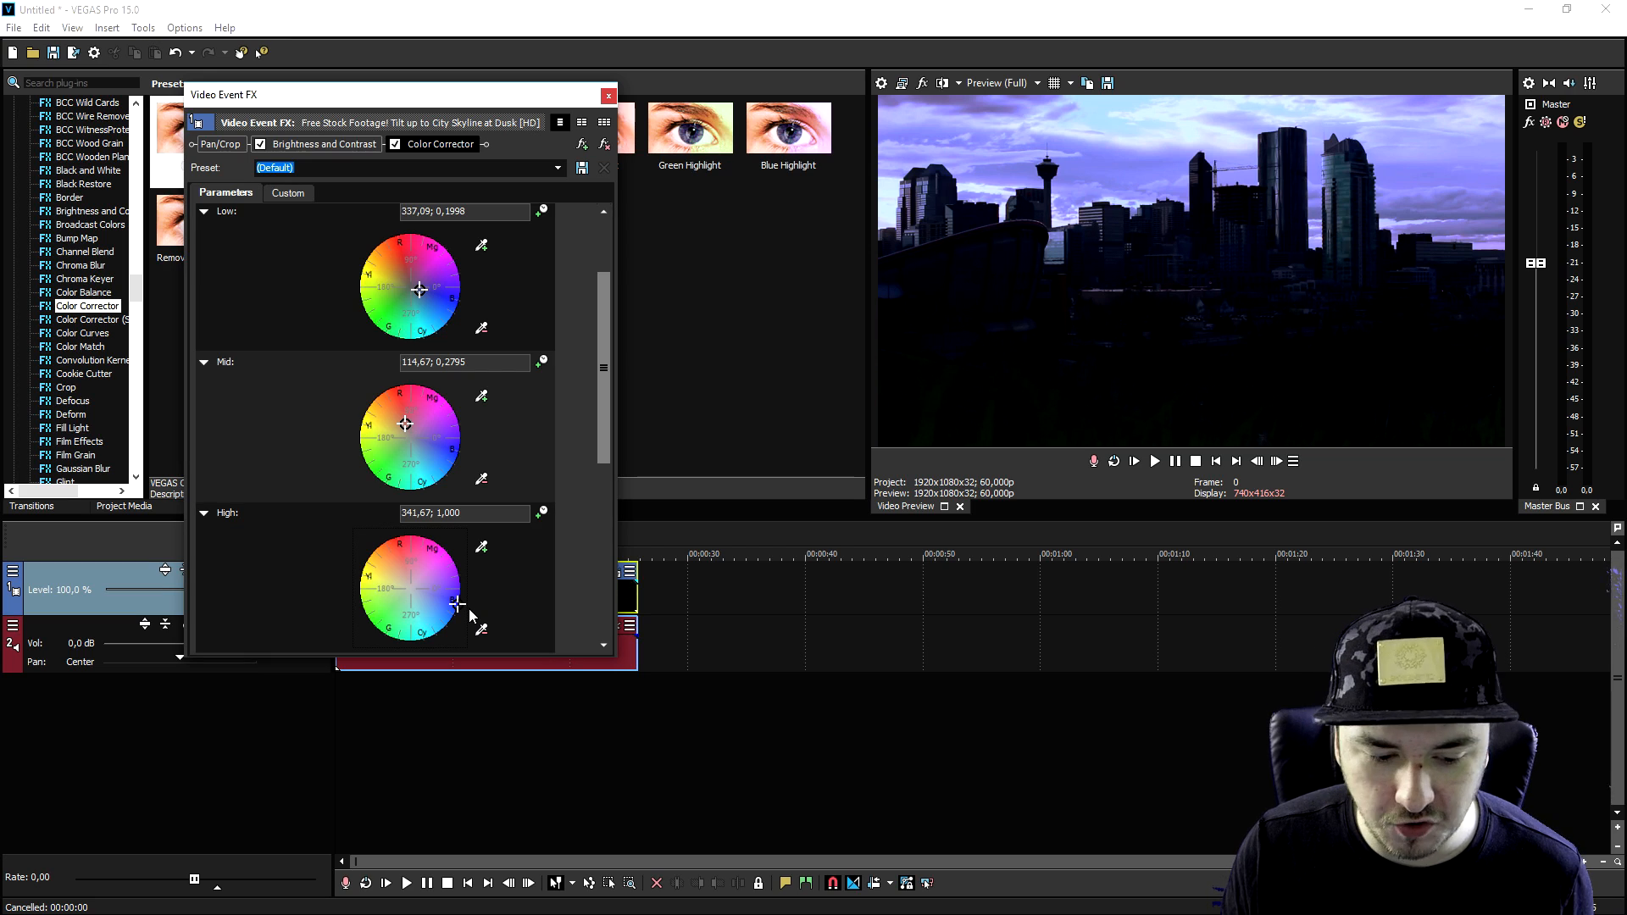
left_click(609, 94)
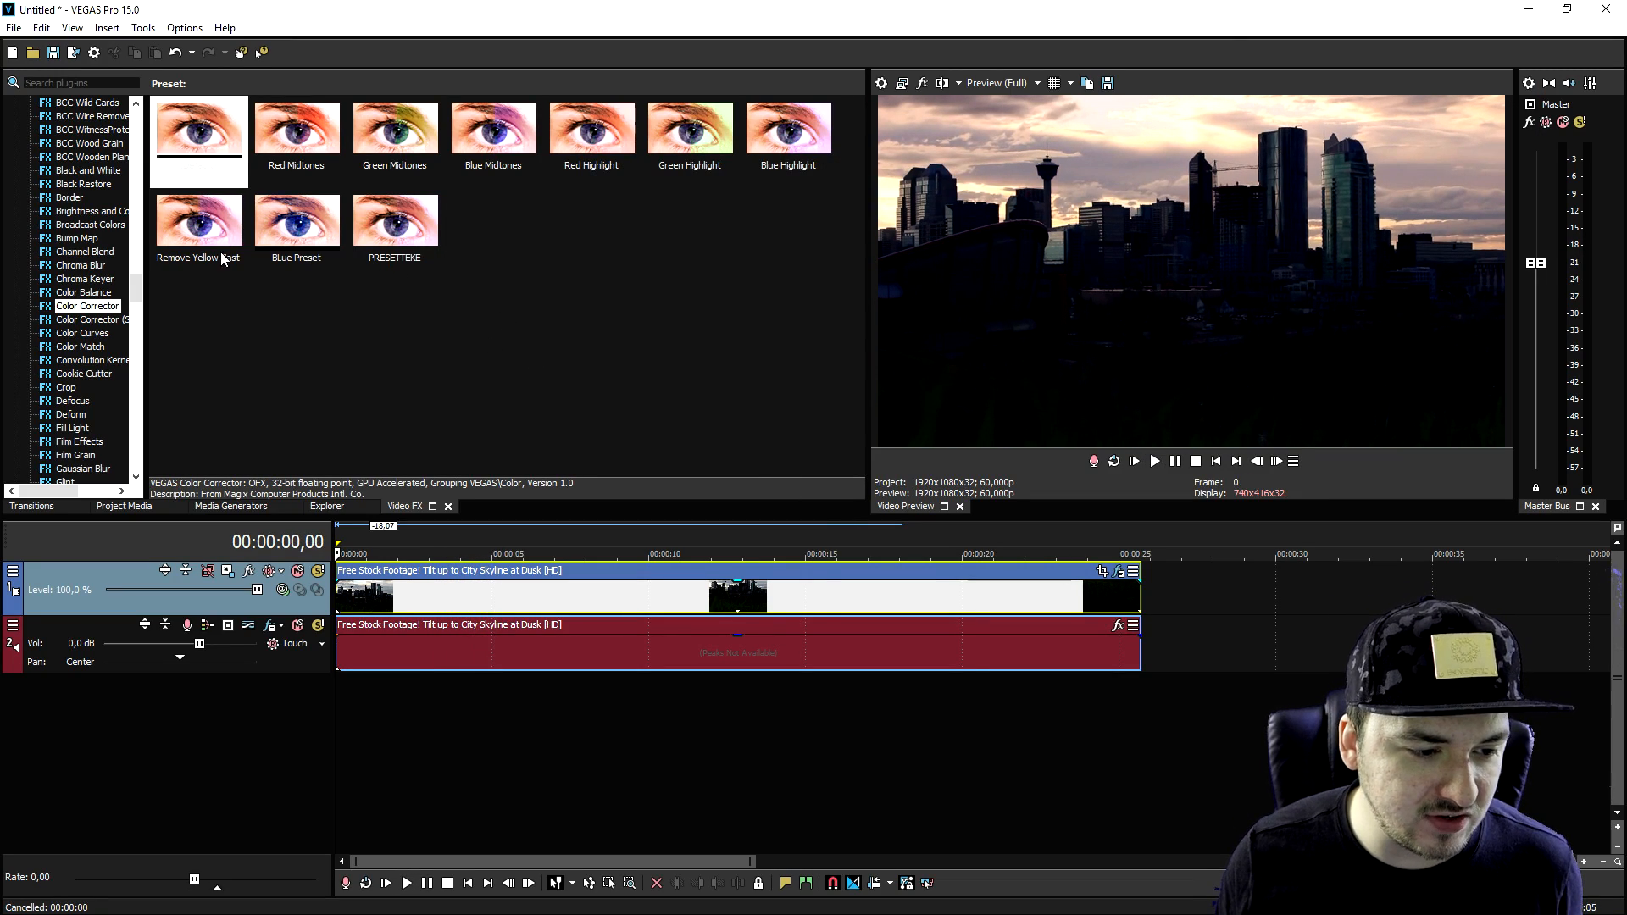
Step: Apply BCC Color Balance from the Video FX plug-in list to the skyline clip
scroll("down", 3)
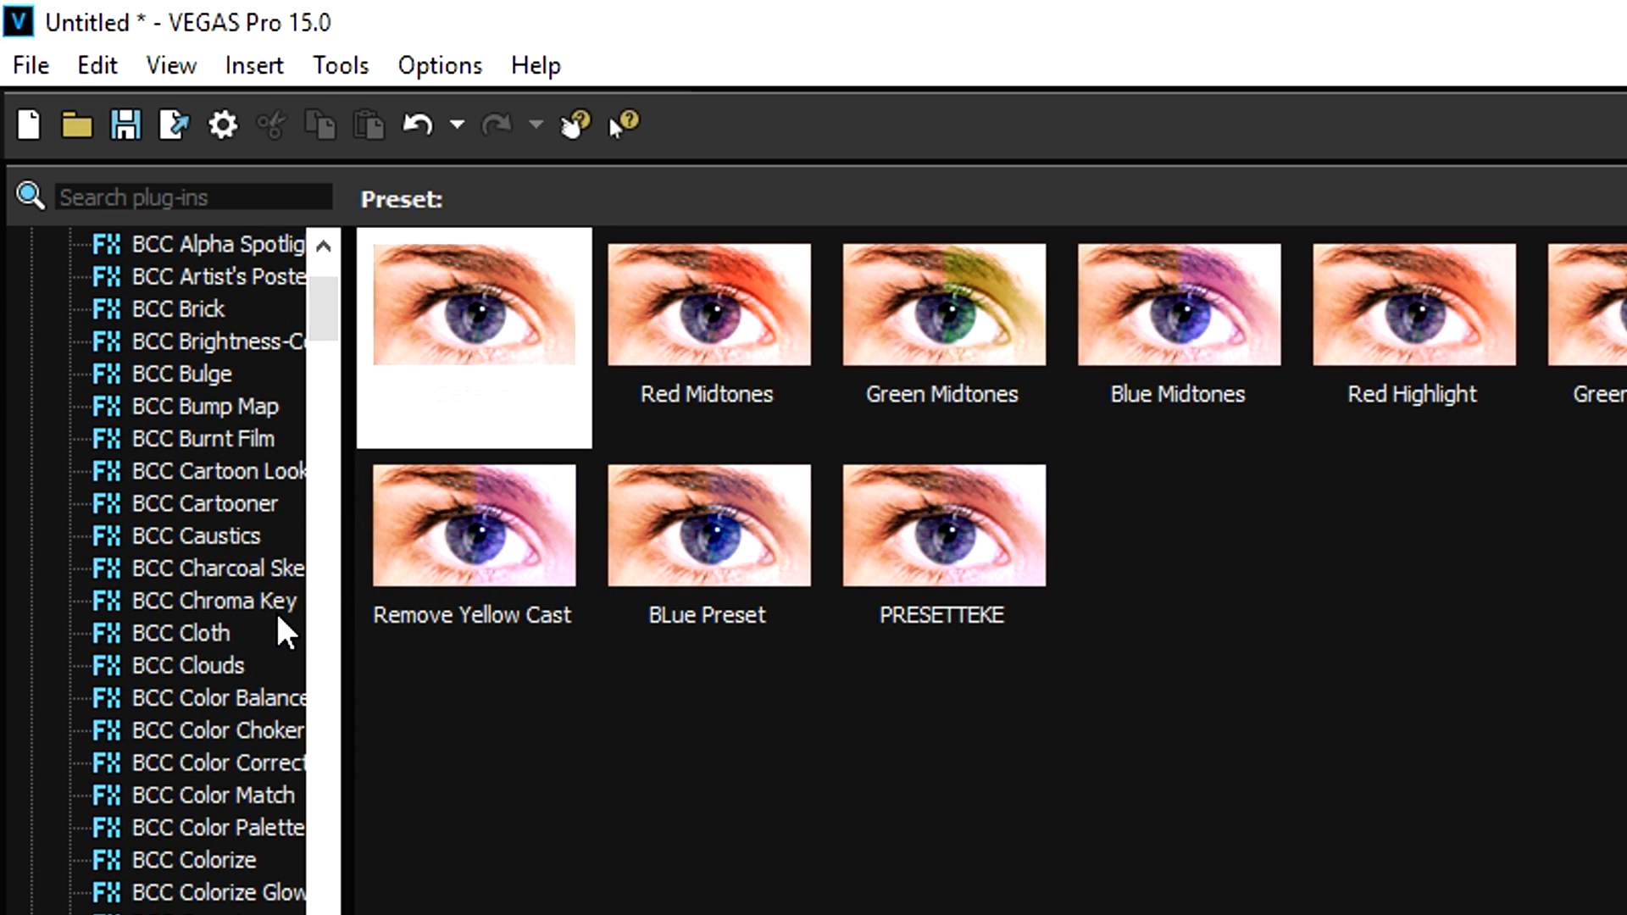
mouse_move(285, 706)
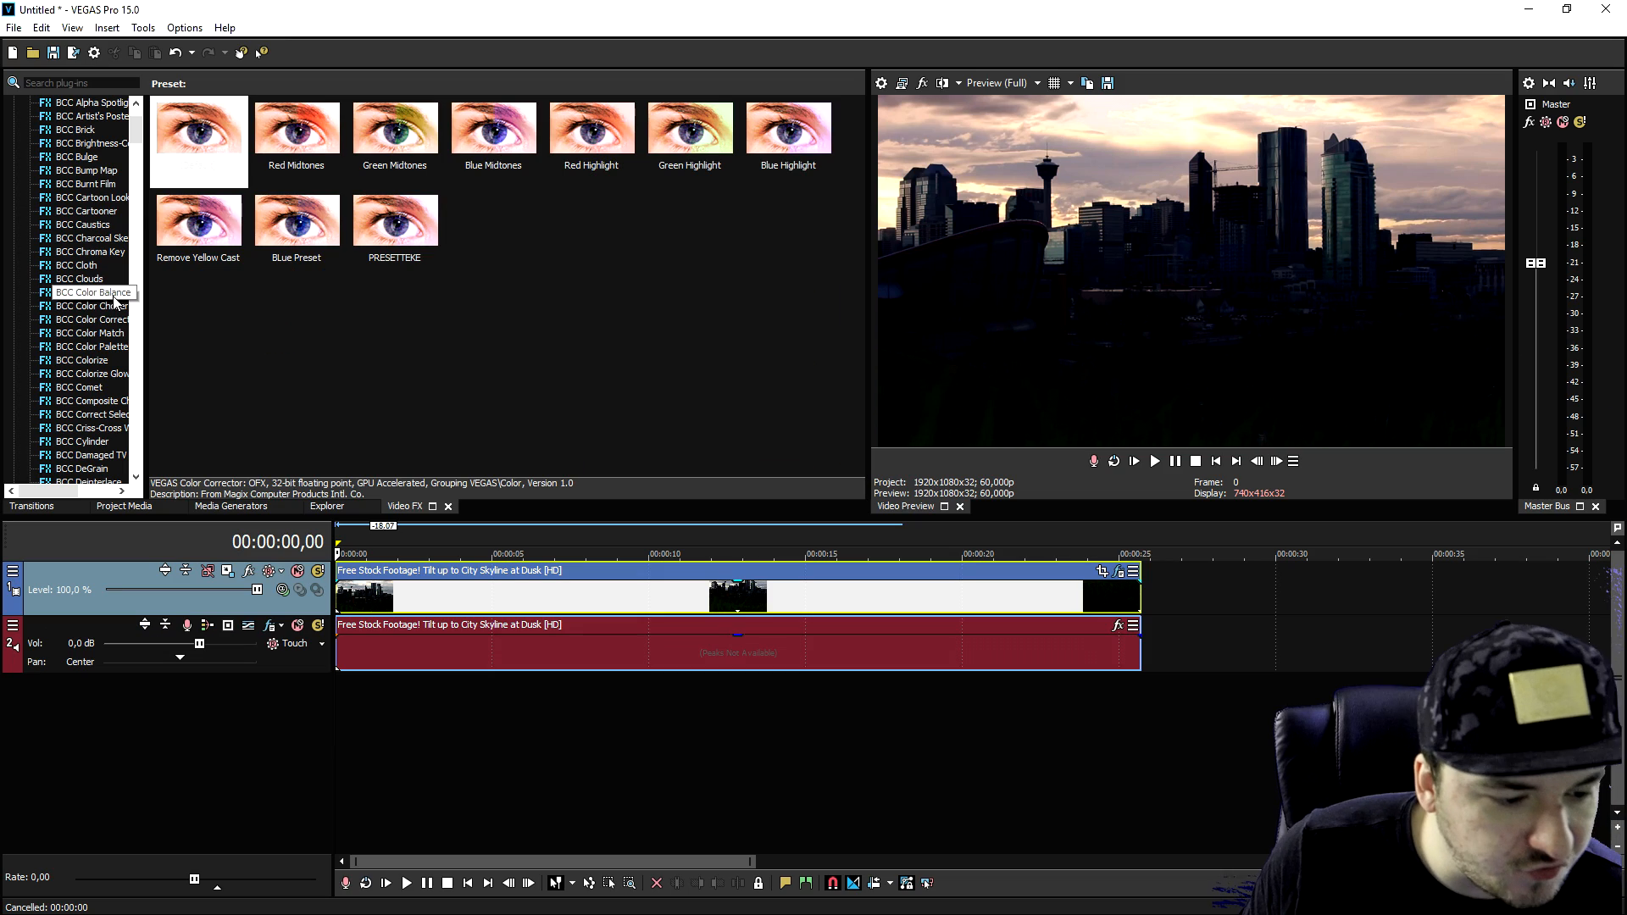
left_click(92, 292)
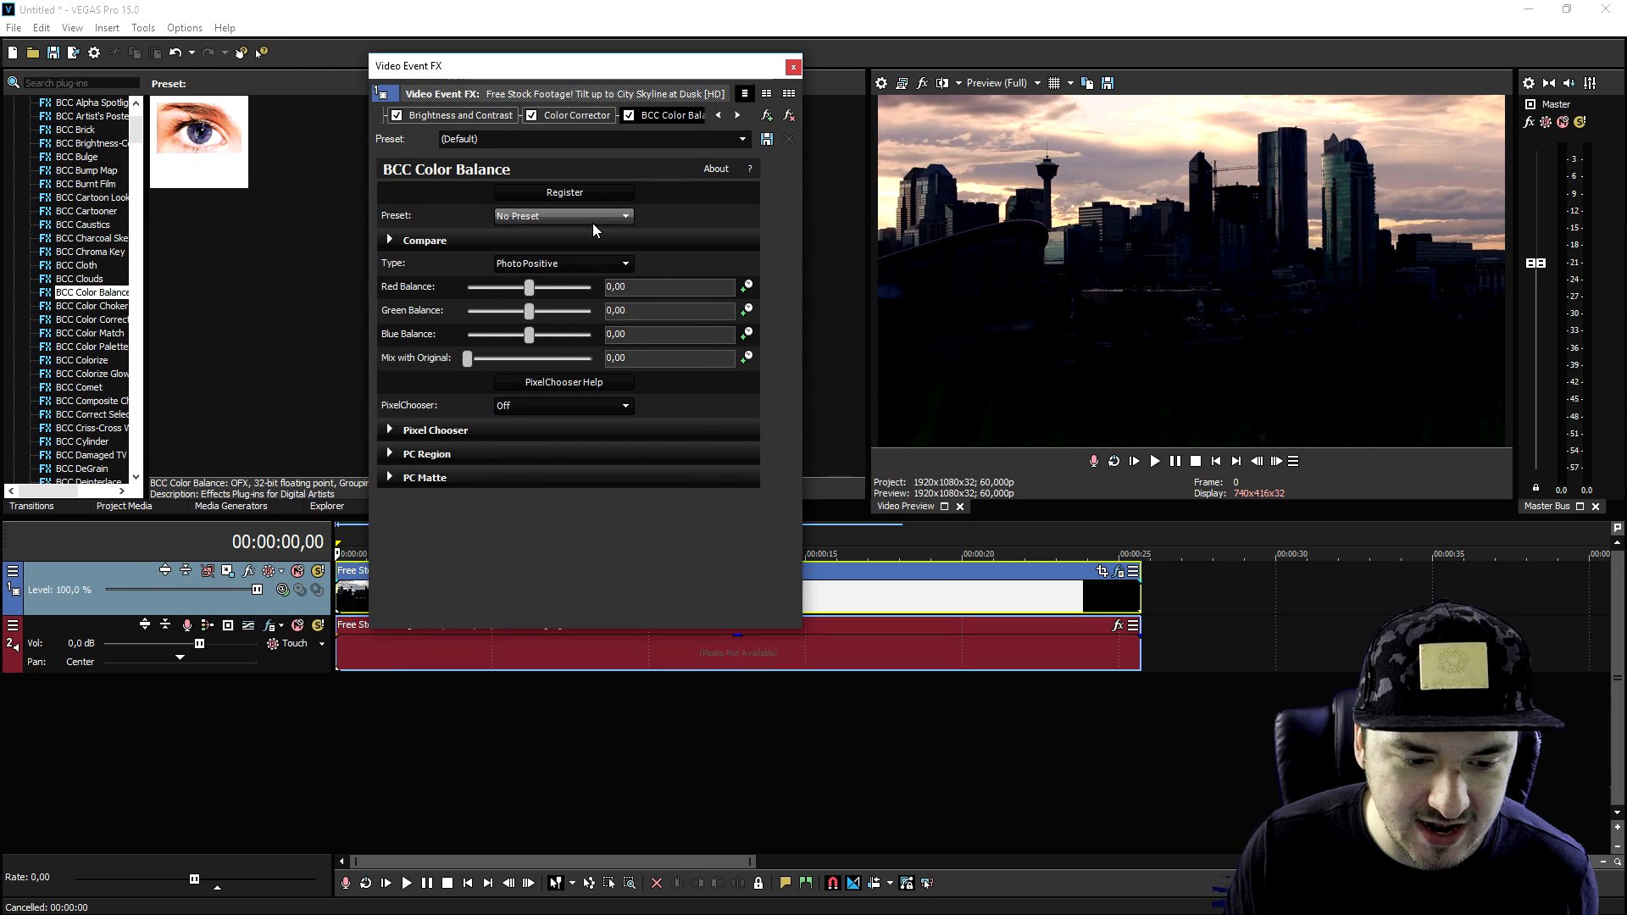
Step: Set BCC red and blue balance to 5.20 and green to 8.67, then close the window
left_click_drag(528, 287, 536, 287)
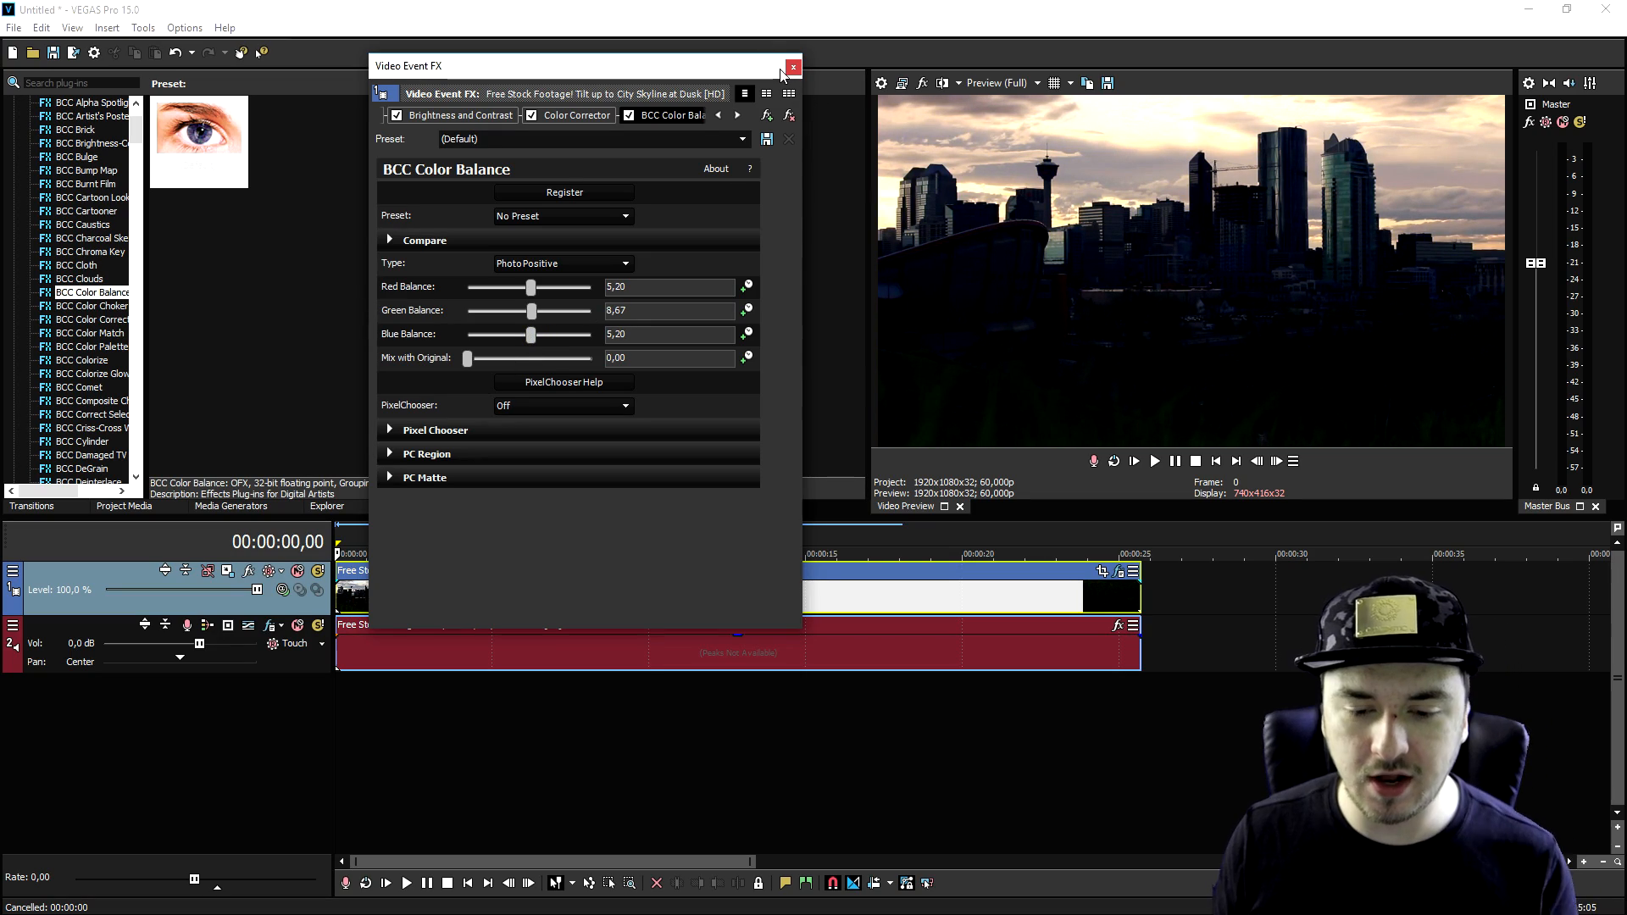
left_click(793, 66)
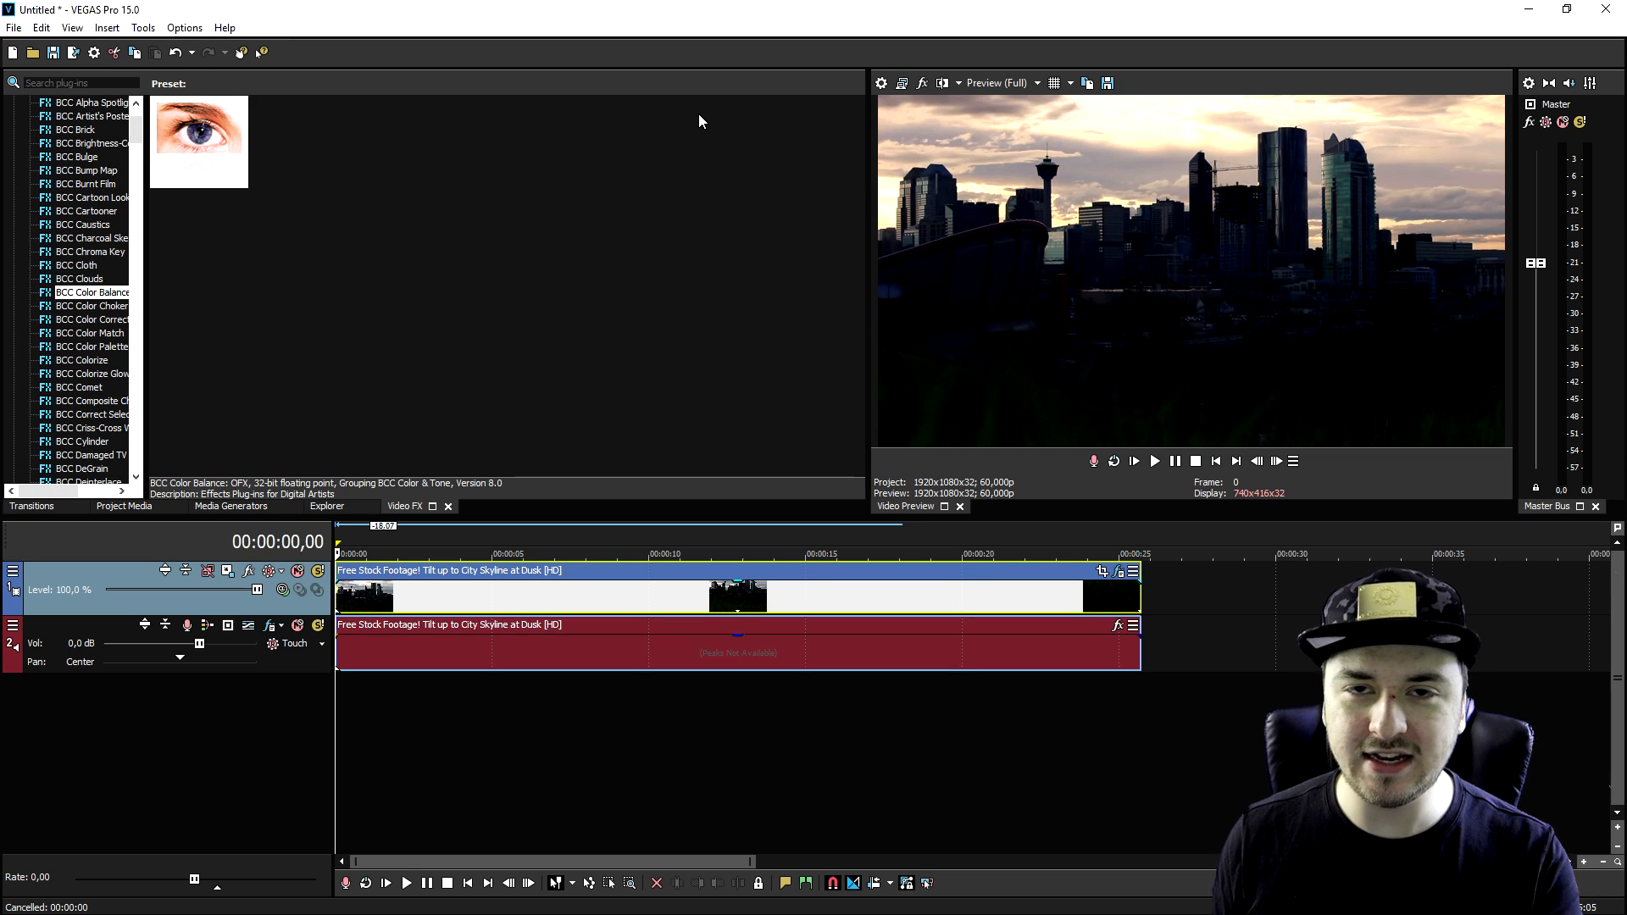
mouse_move(688, 153)
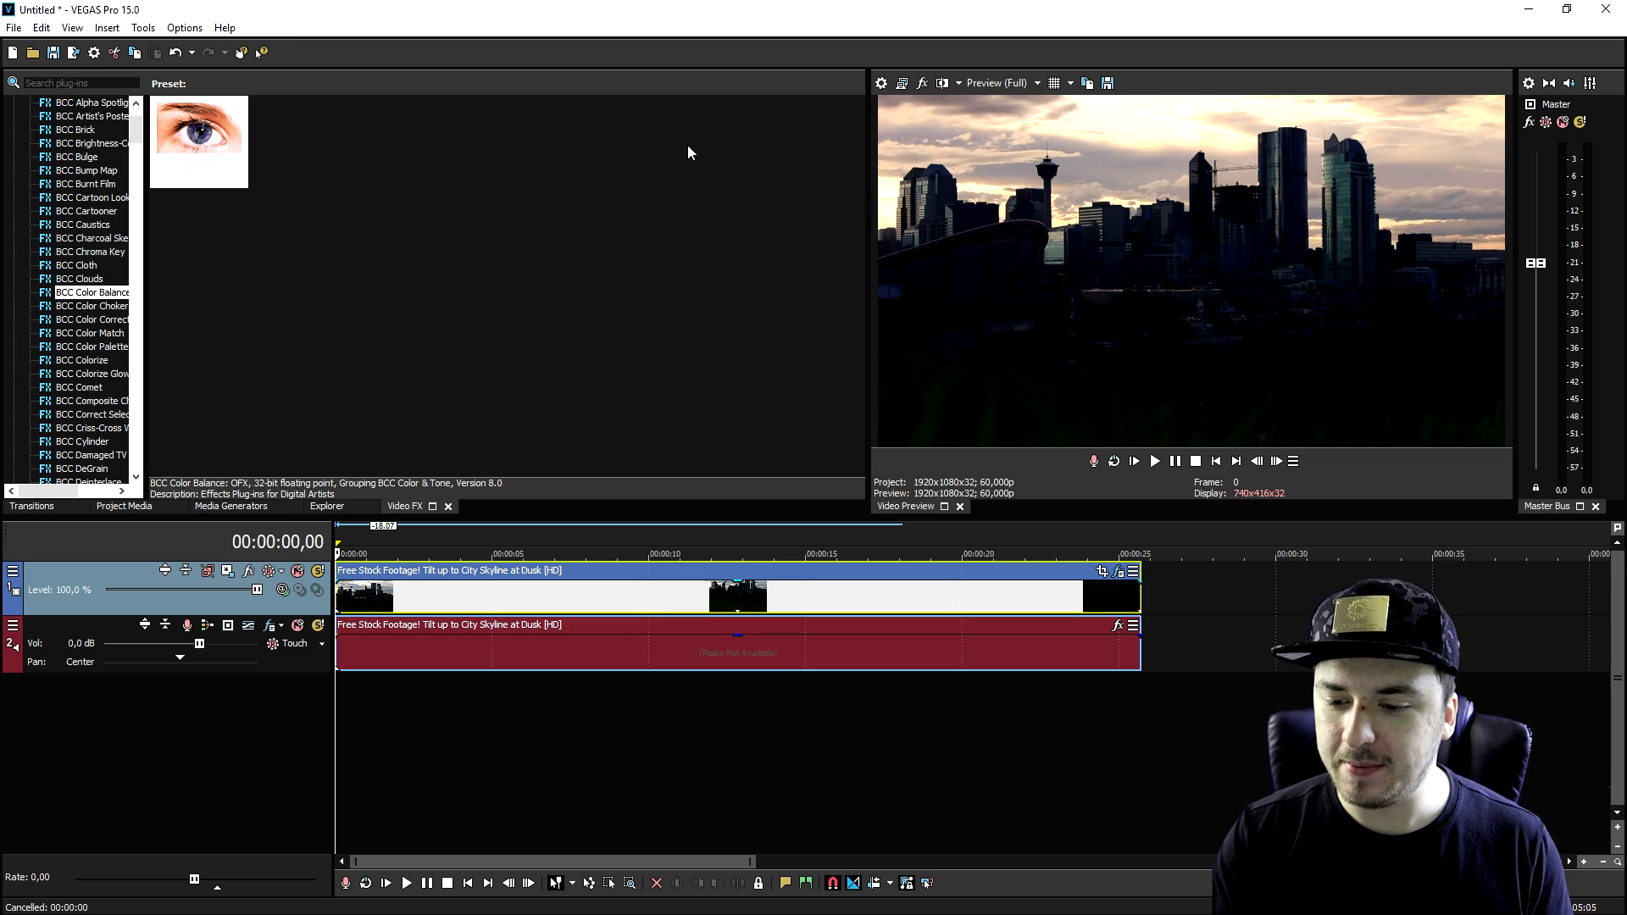
mouse_move(687, 411)
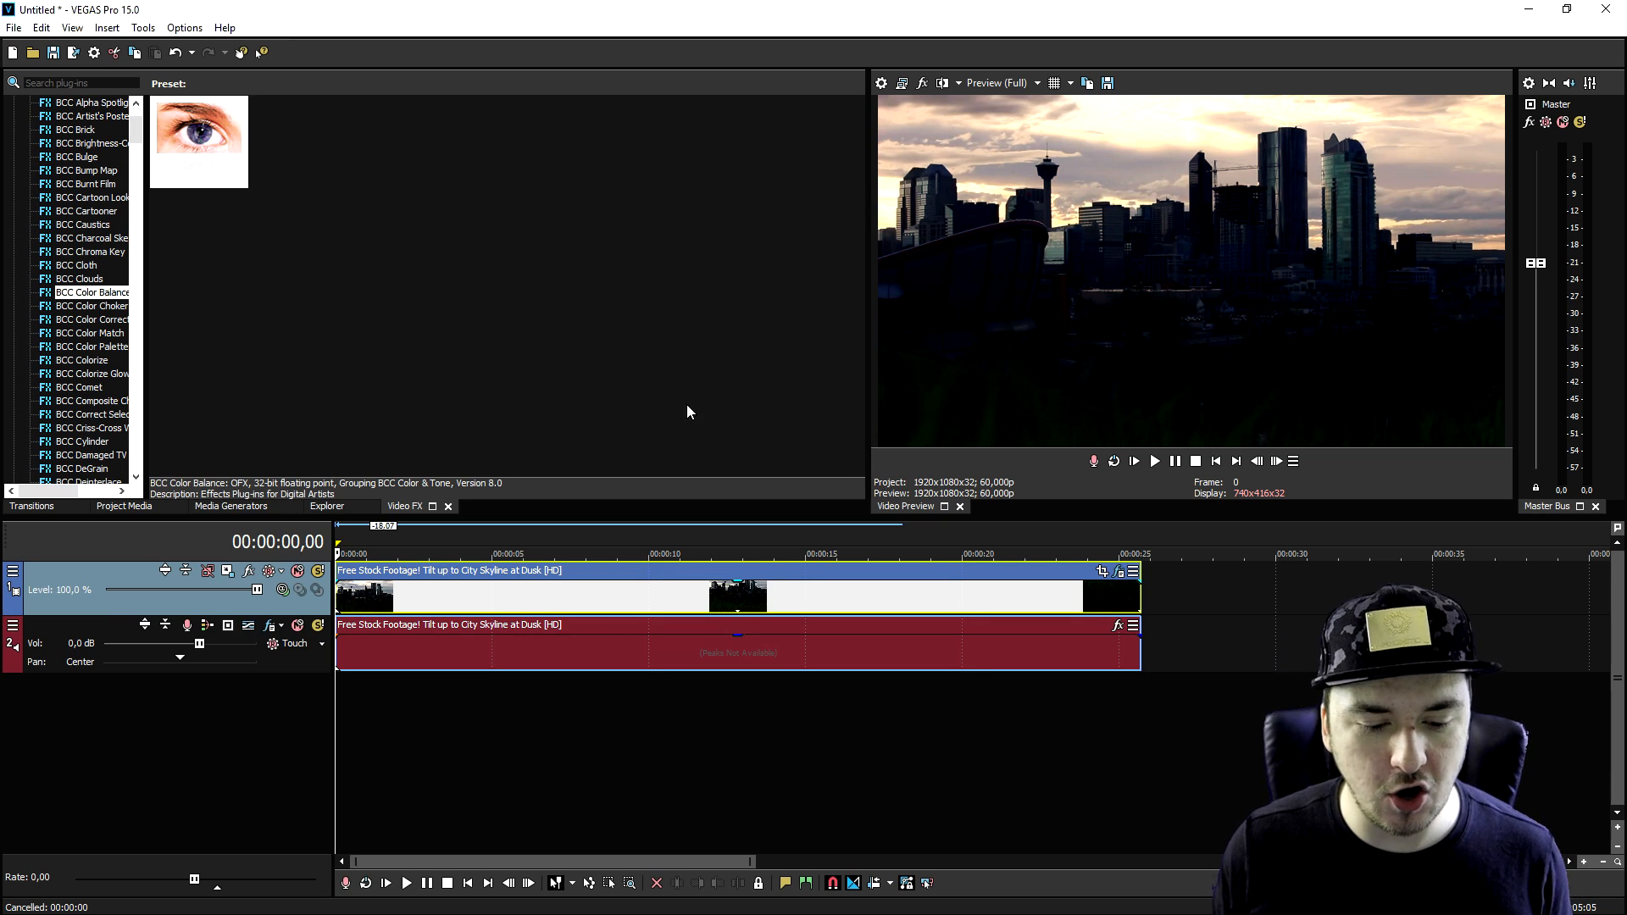